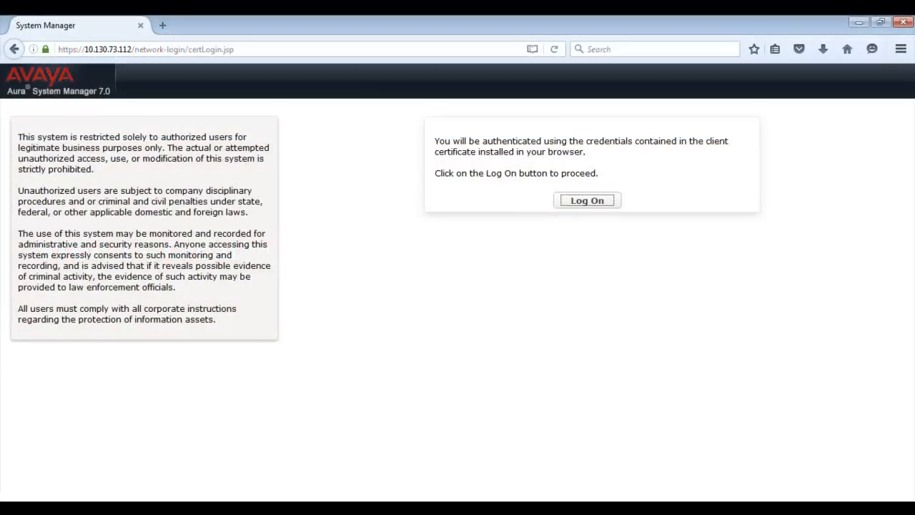
mouse_move(572, 245)
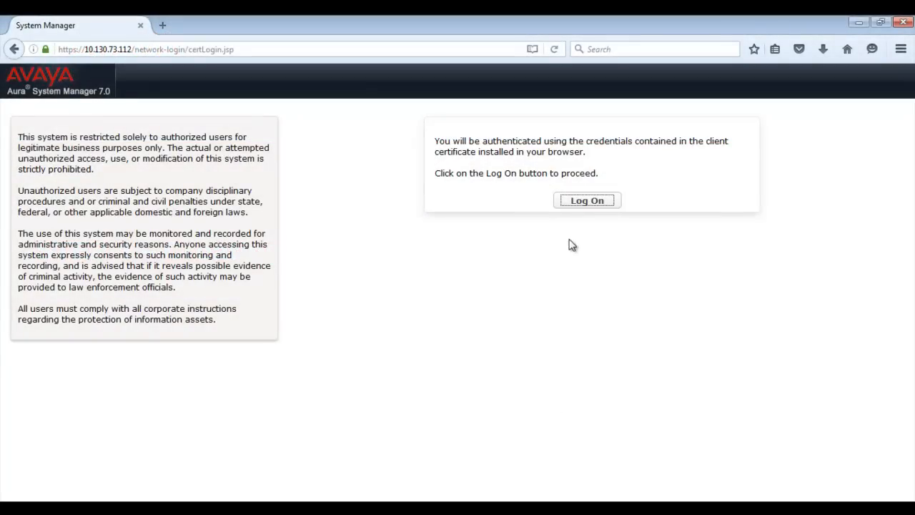
Step: Sign in with the client certificate and open the EJBCA Certificates administration page under Security
click(586, 200)
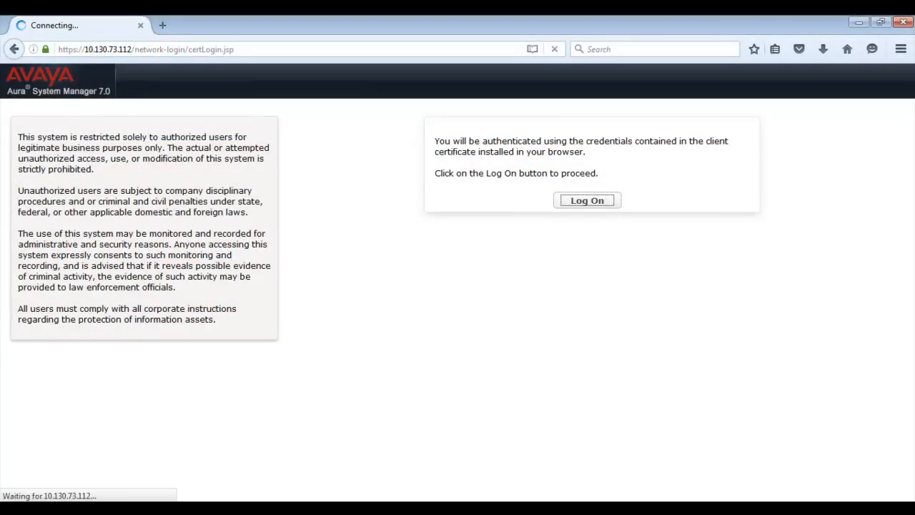
click(586, 200)
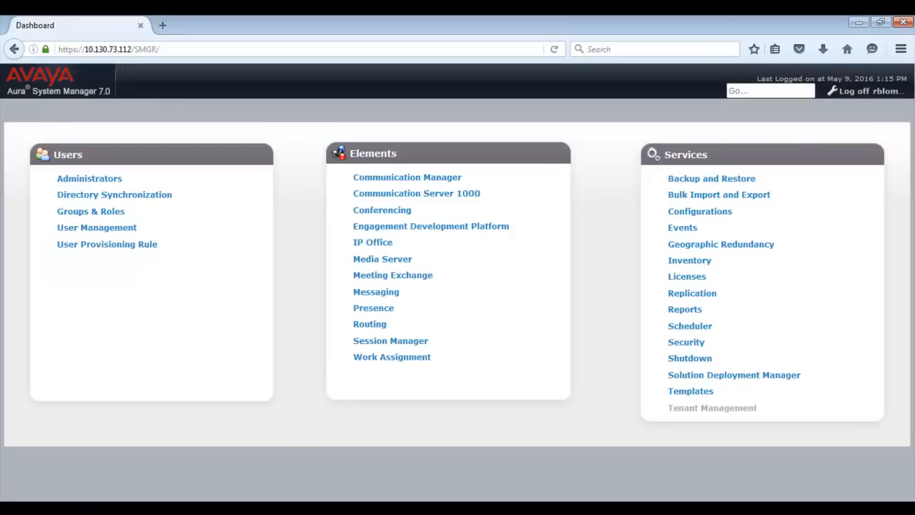
mouse_move(643, 440)
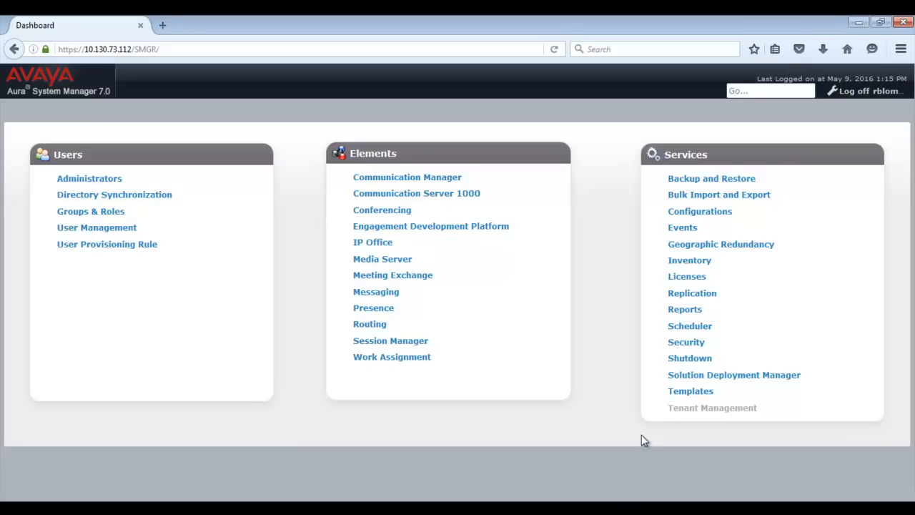
click(686, 341)
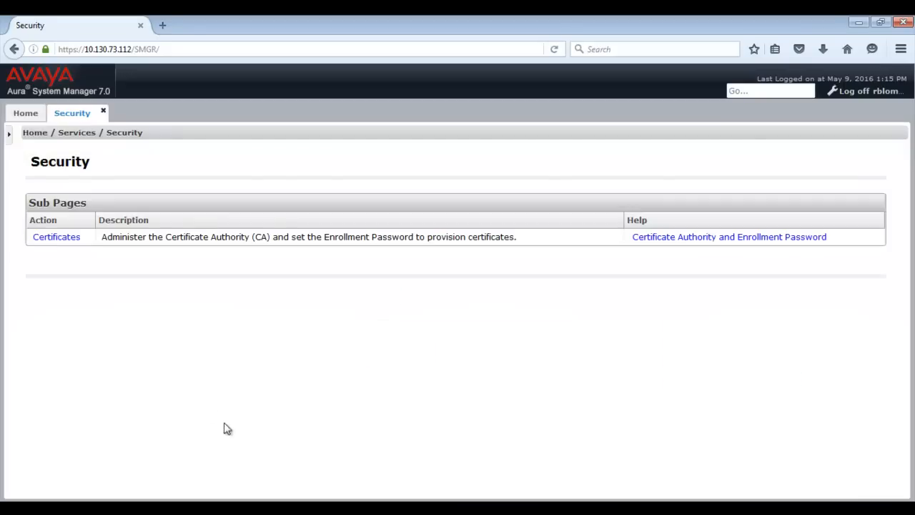
click(56, 237)
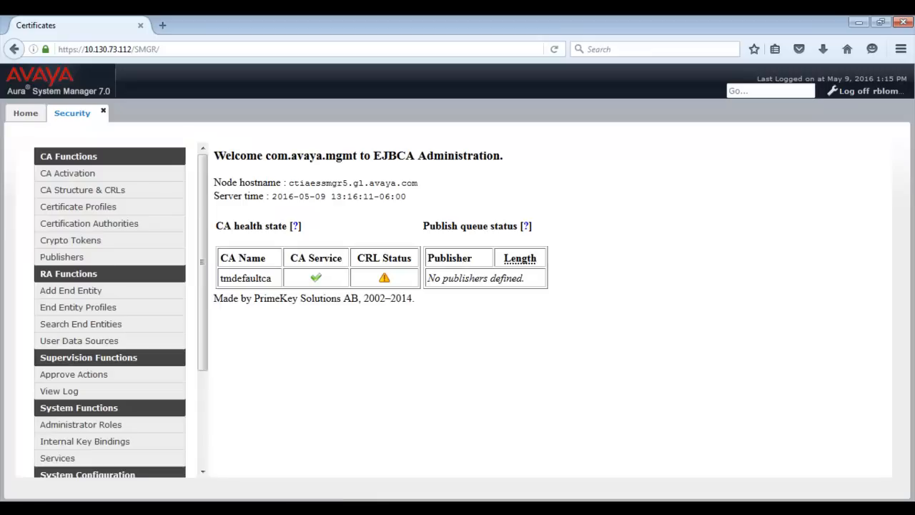
mouse_move(395, 438)
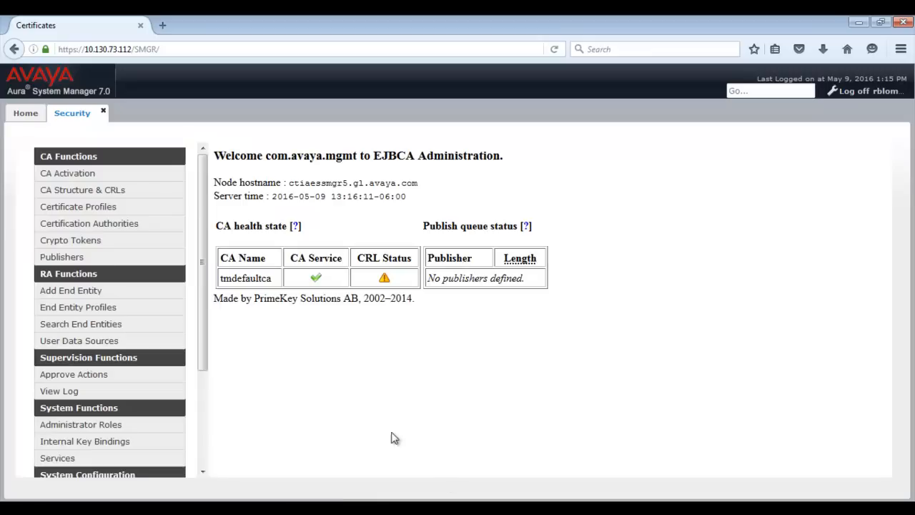
Step: Fill a new INBOUND_OUTBOUND_TLS end entity: user Avaya, password, e-mail, CN aesserver7.gl.avaya.com
click(70, 290)
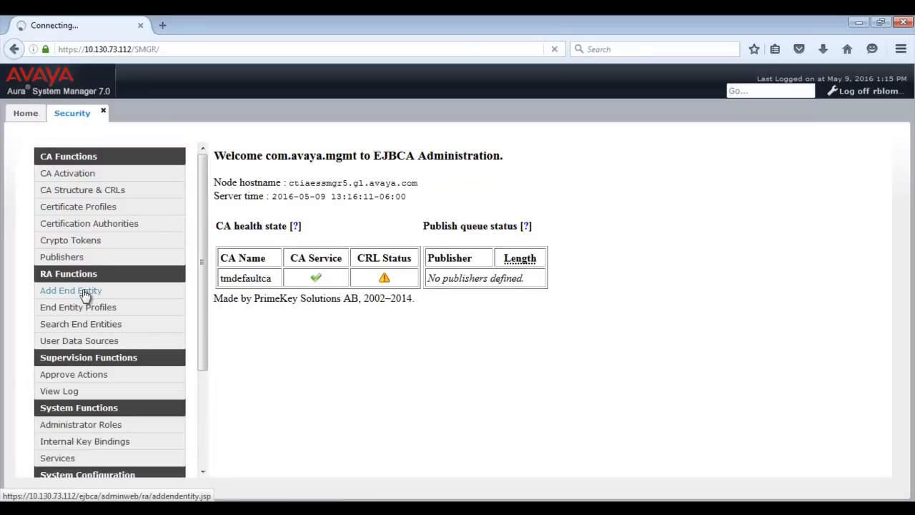
click(70, 290)
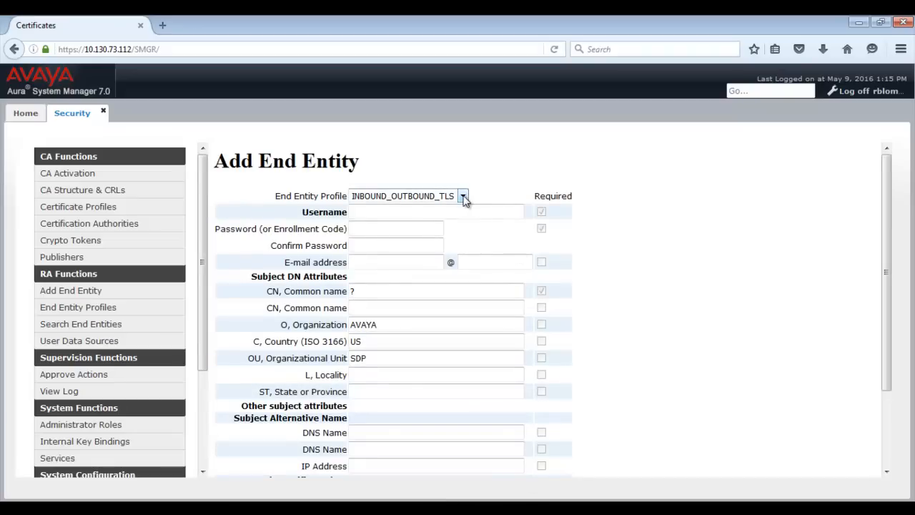
click(462, 196)
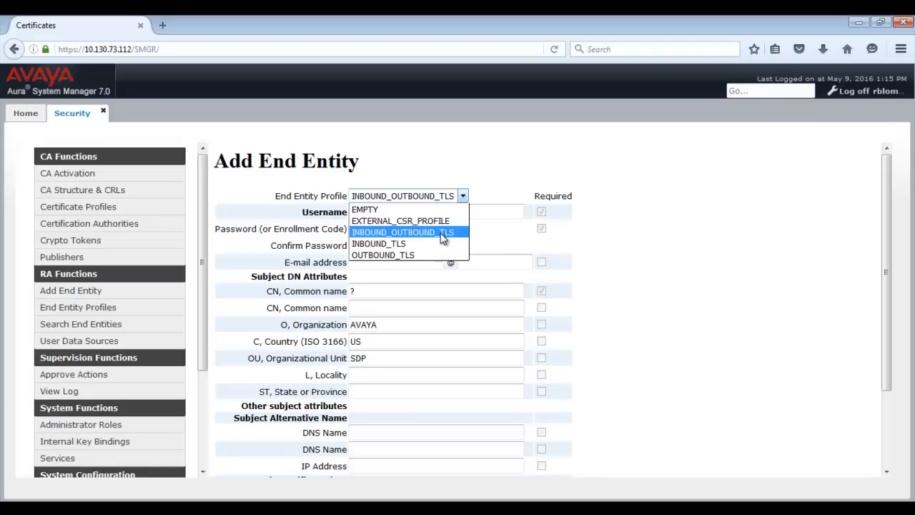
text(Avaya)
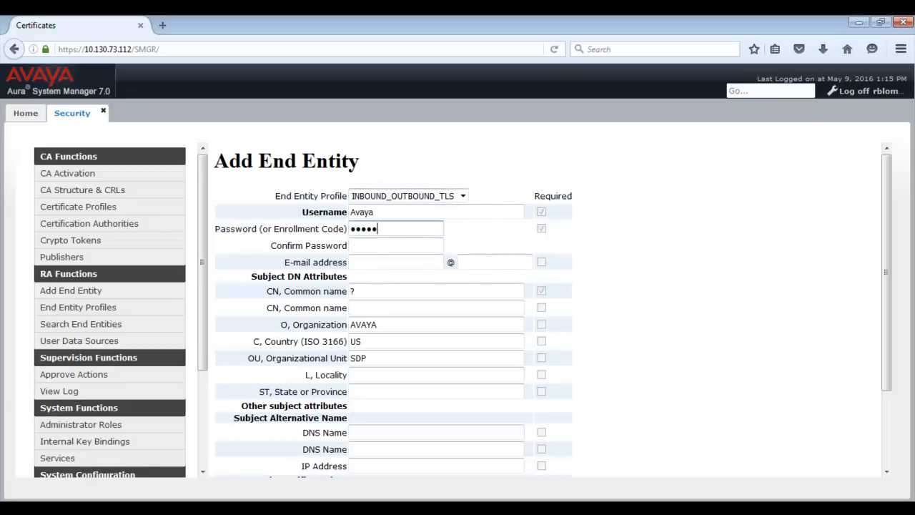
text(••)
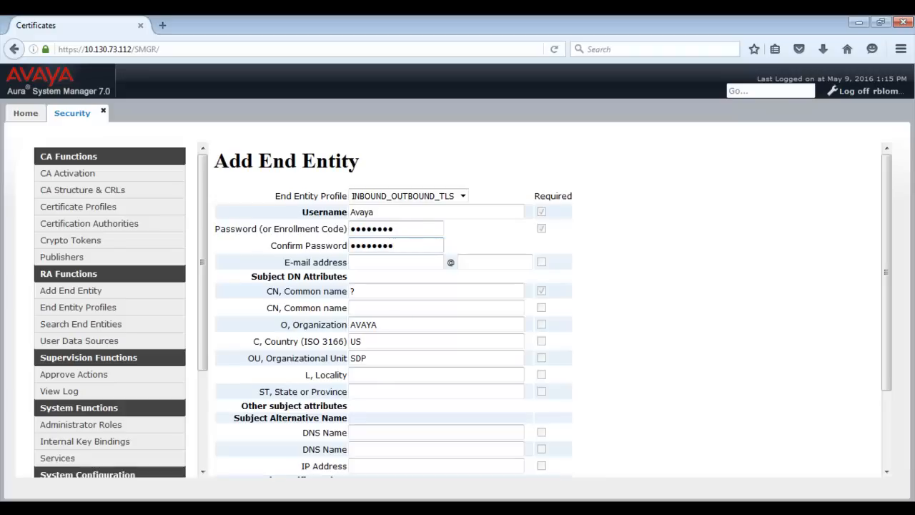
text(yourhandle)
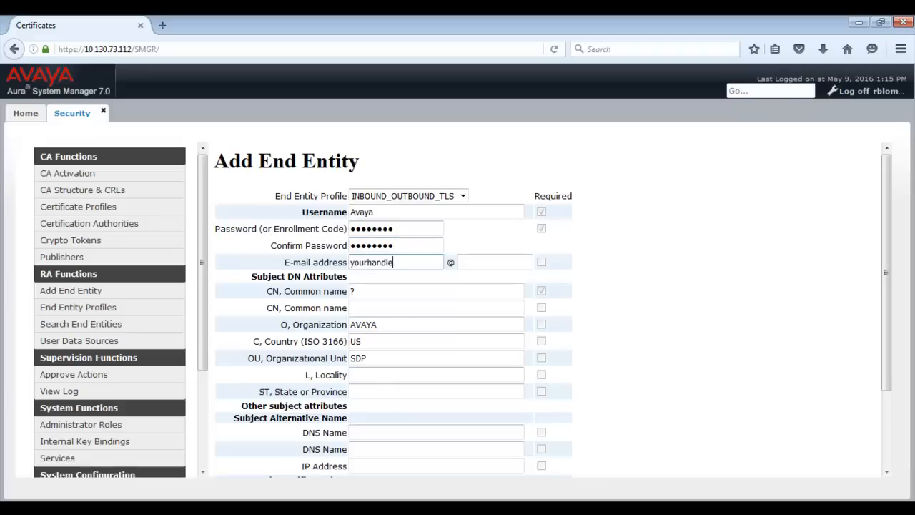
text(yourcompany)
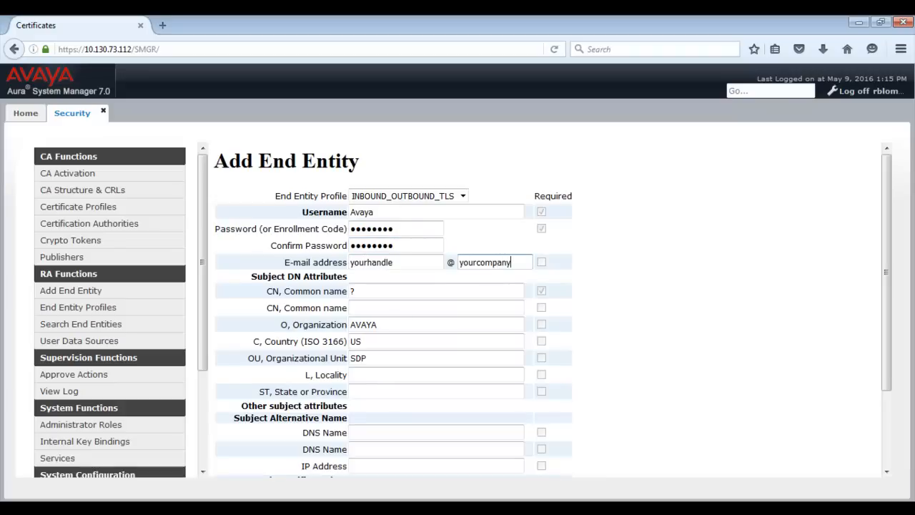
text(aesserver7.gl.avaya.com)
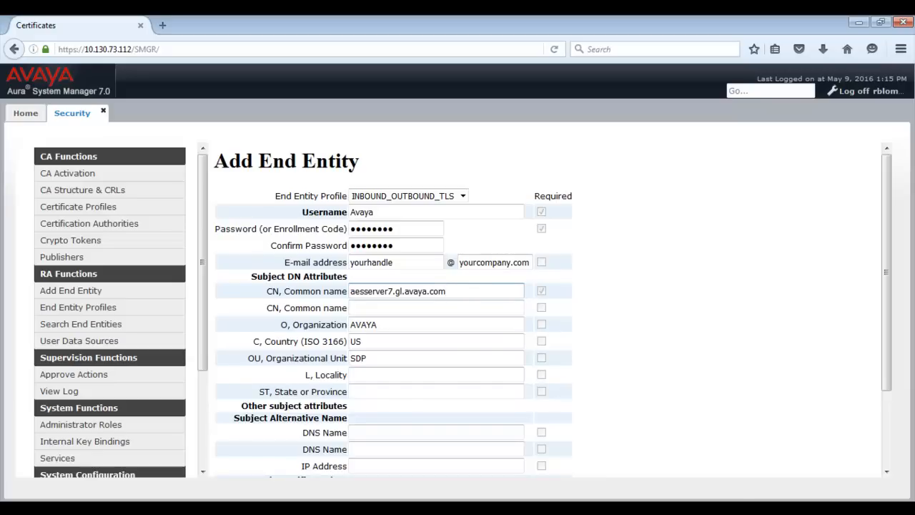
Step: Set the end entity's token to P12 file and add it
scroll(down, 3)
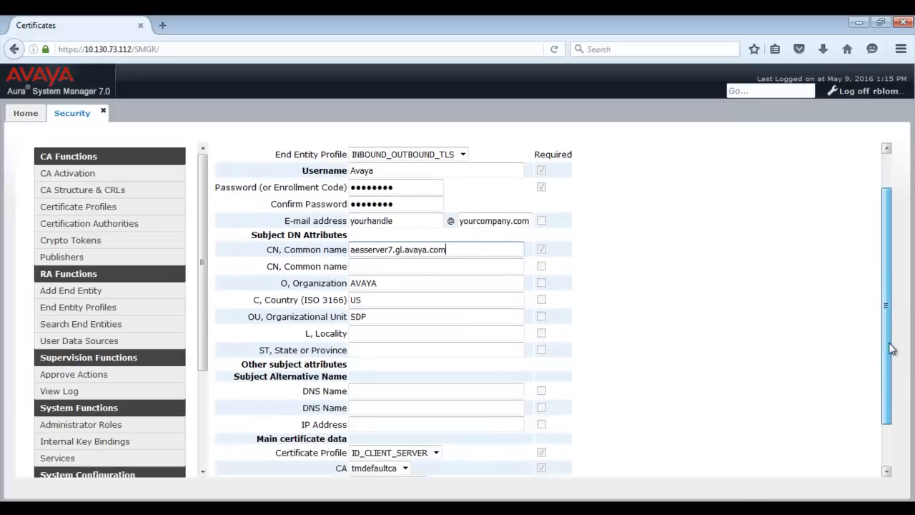
scroll(down, 3)
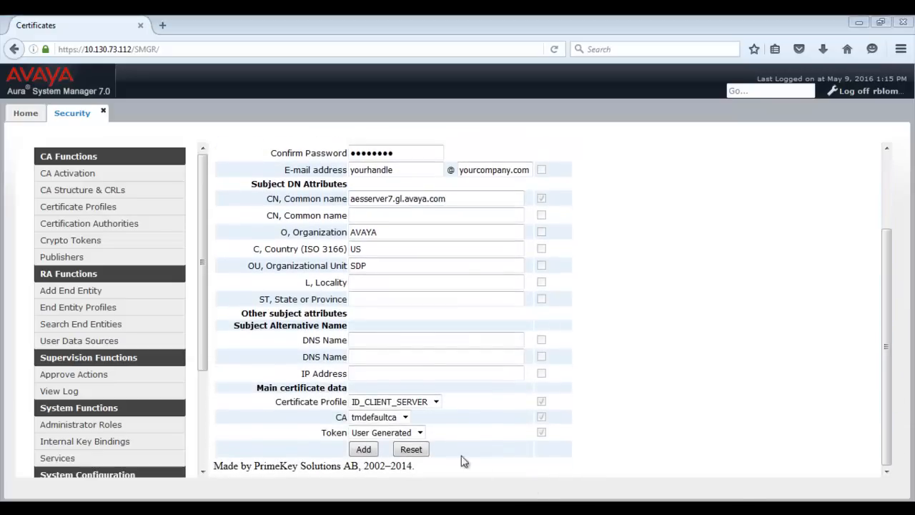
click(420, 432)
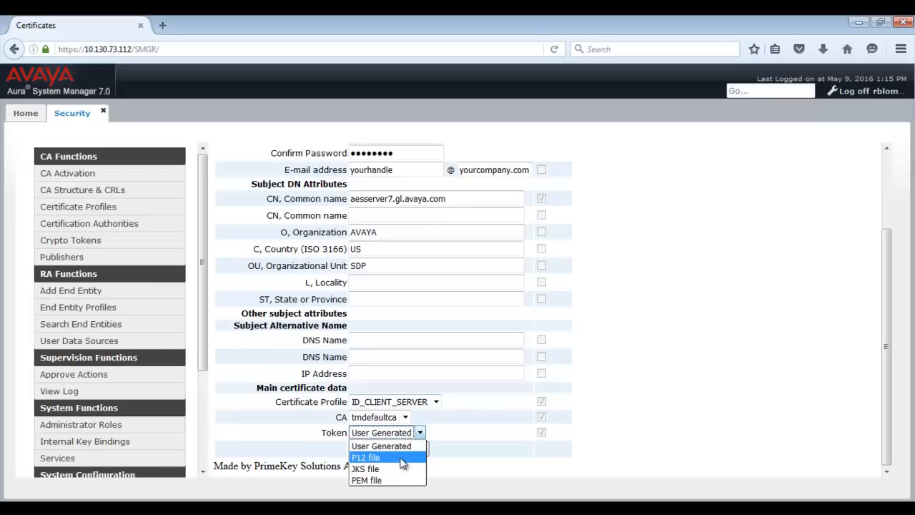
click(366, 457)
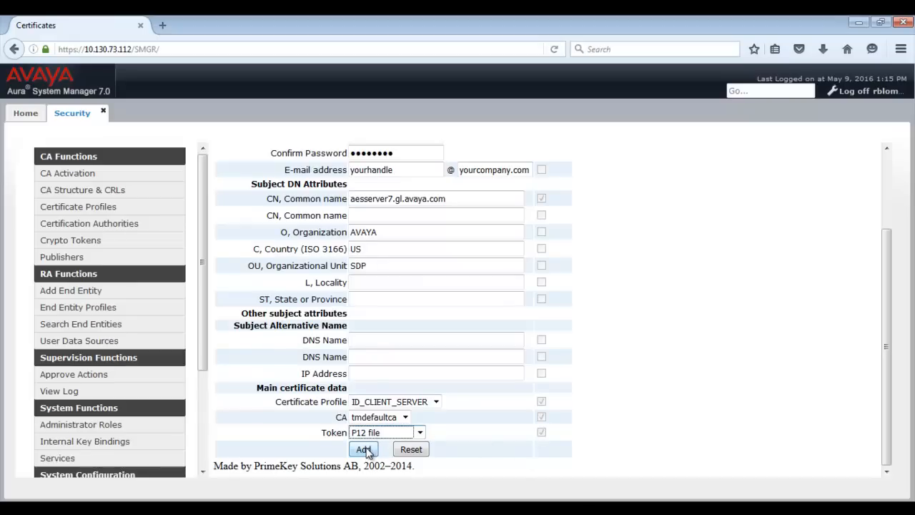
click(363, 448)
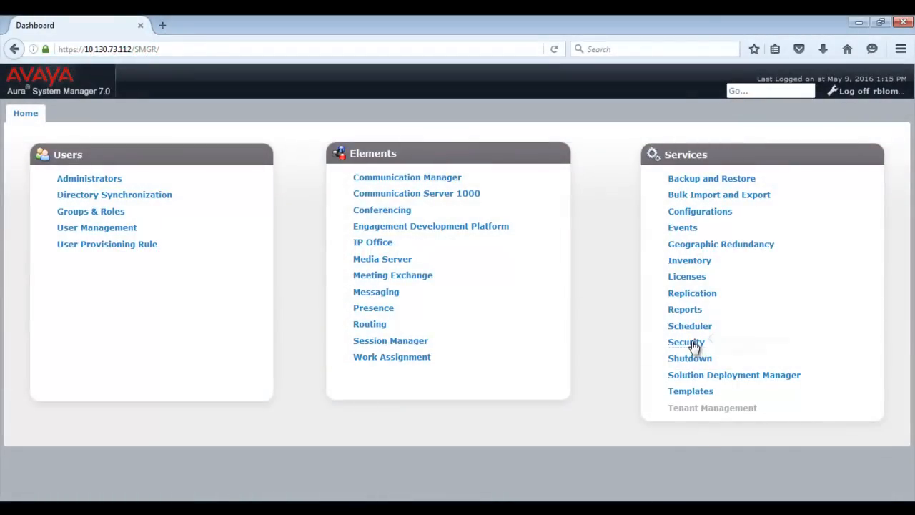
Step: Open EJBCA Public Web's Create Keystore and submit username Avaya with its password
click(686, 341)
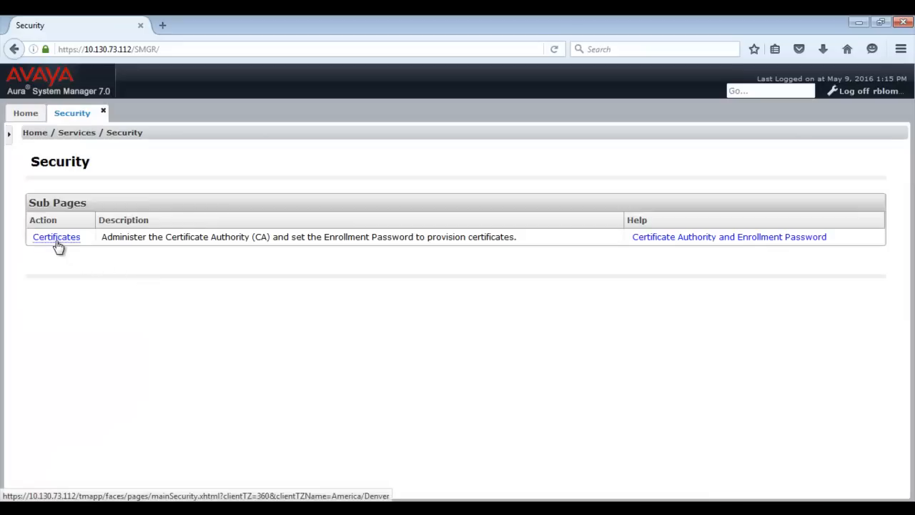
click(56, 236)
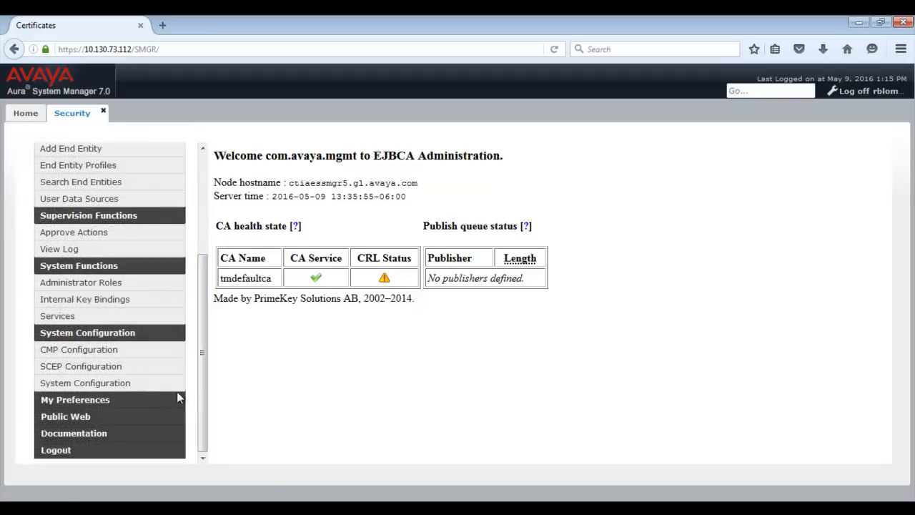
click(65, 416)
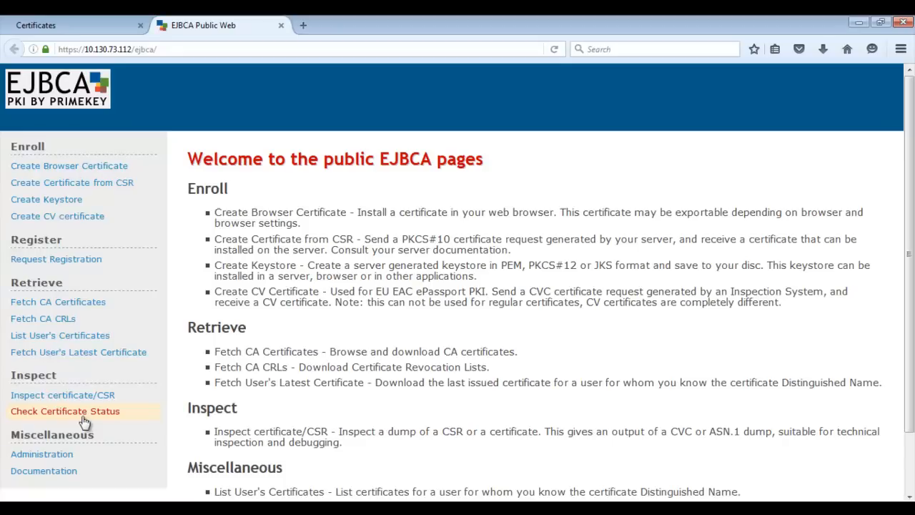
mouse_move(46, 199)
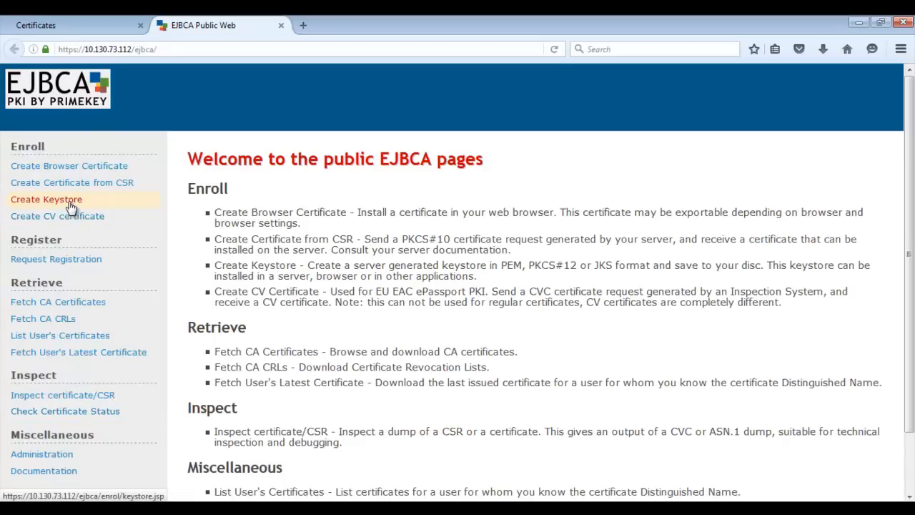
click(46, 199)
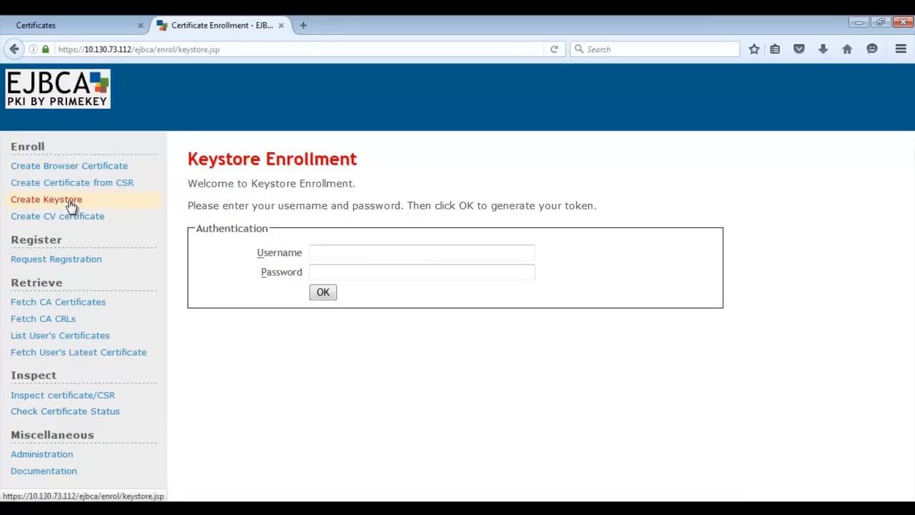
mouse_move(77, 204)
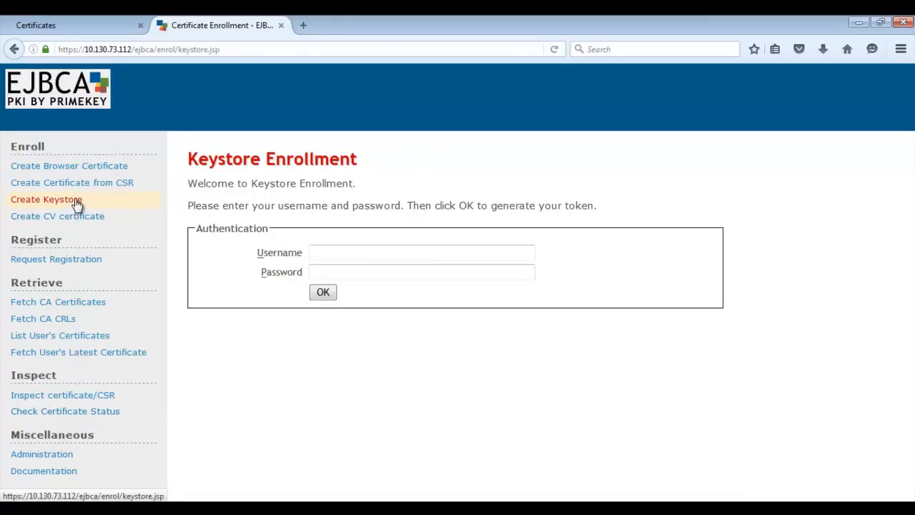
click(421, 253)
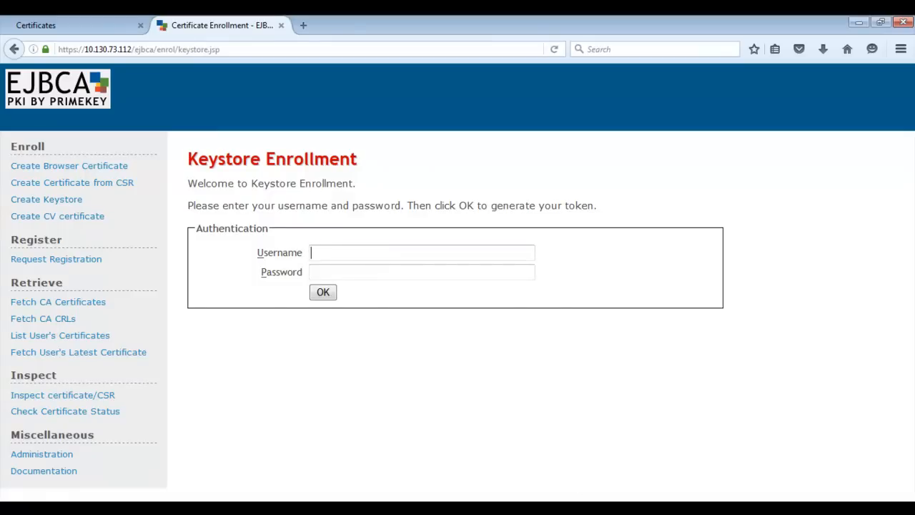
text(Avaya)
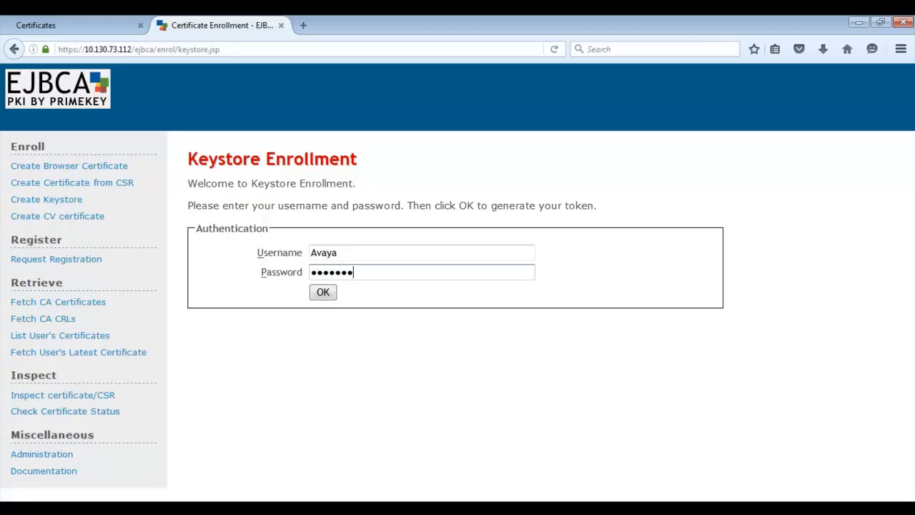
click(322, 292)
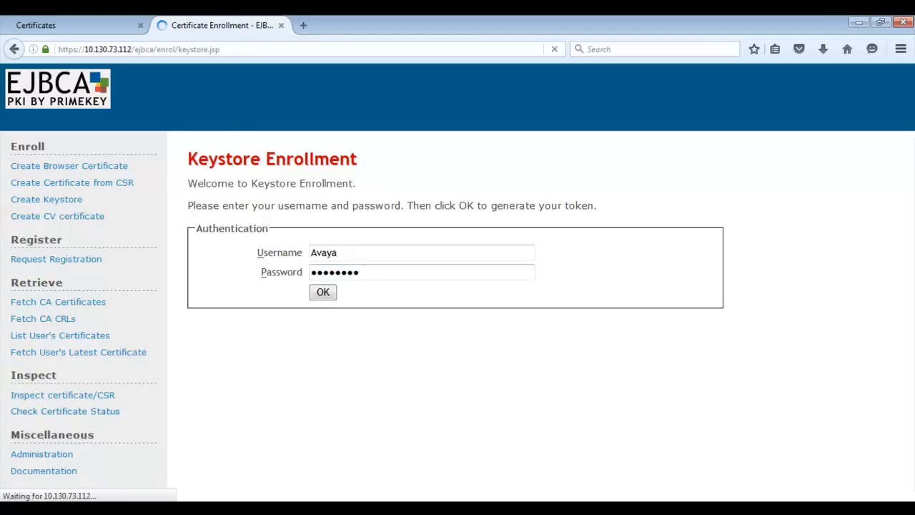
Step: Enroll a 2048-bit key for Avaya and save the resulting Avaya.p12 file
click(323, 292)
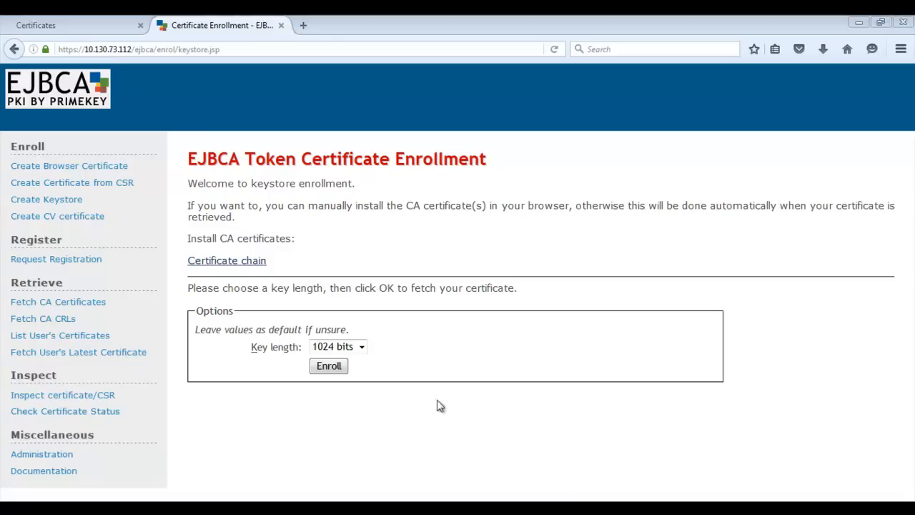
click(338, 346)
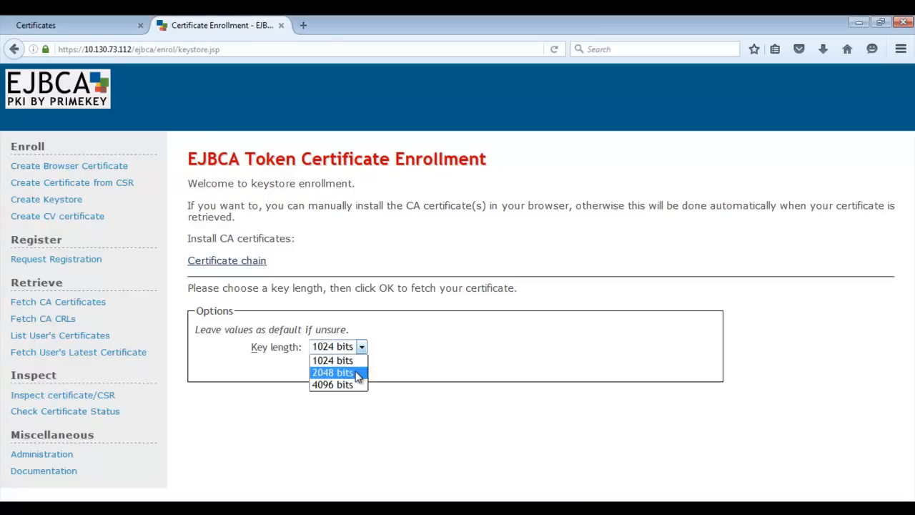
click(331, 372)
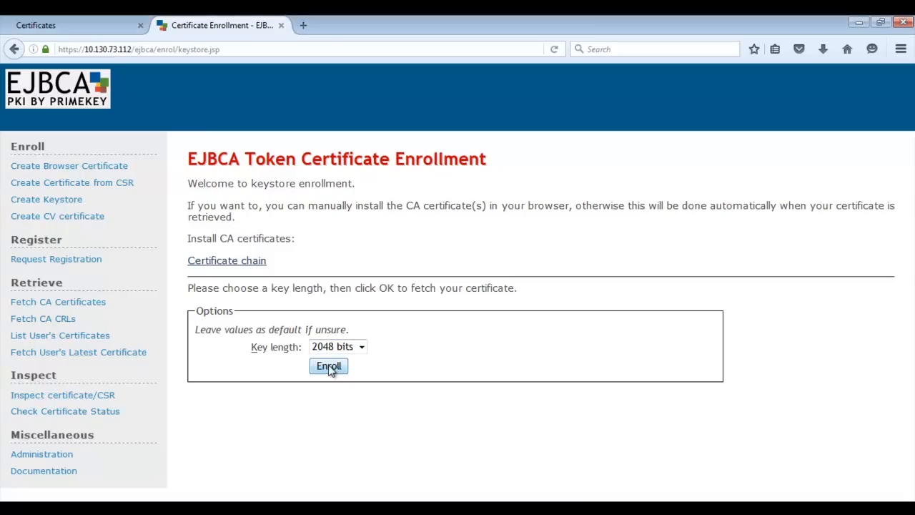
click(328, 366)
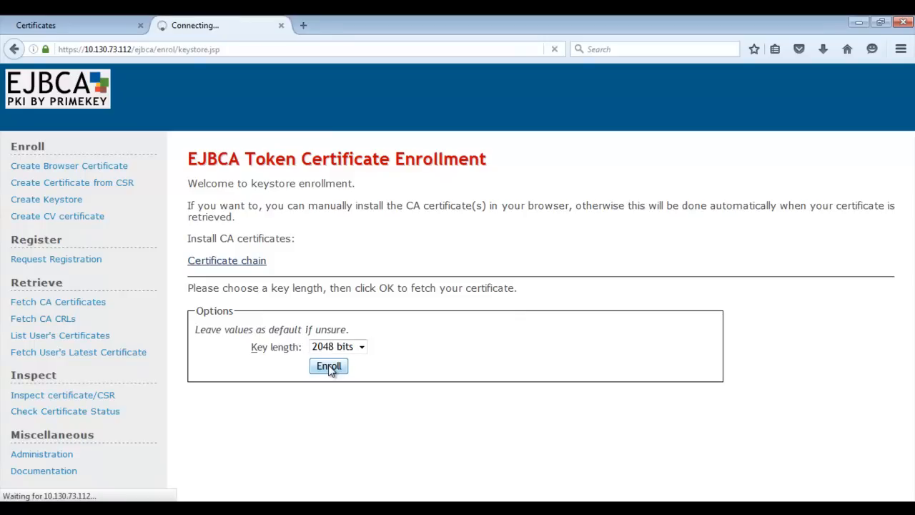
click(328, 366)
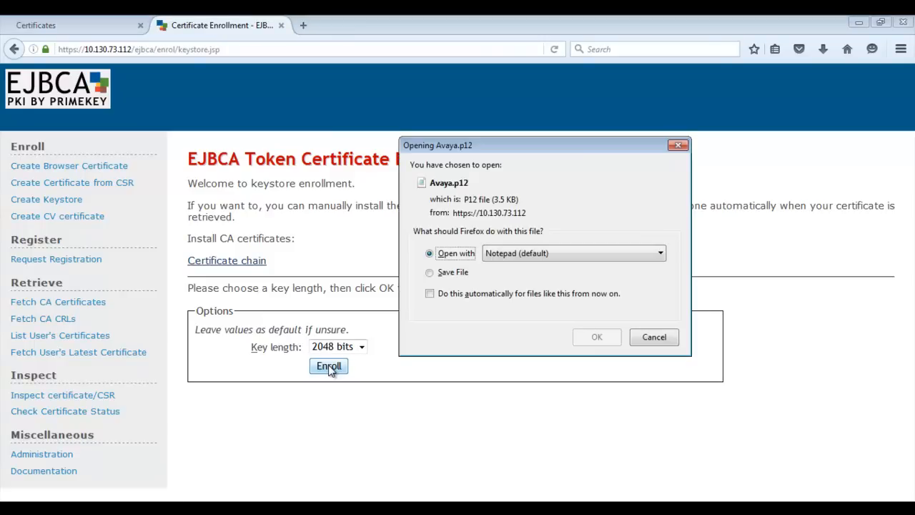
click(430, 272)
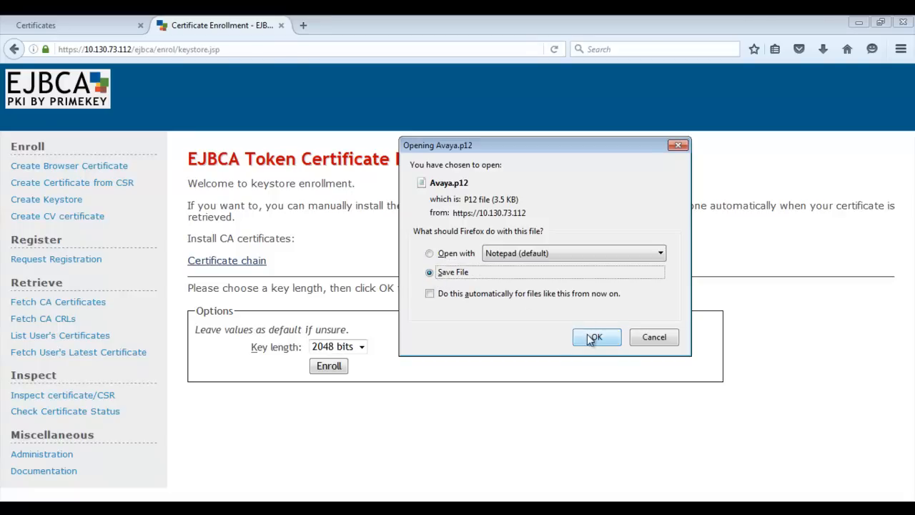
click(595, 337)
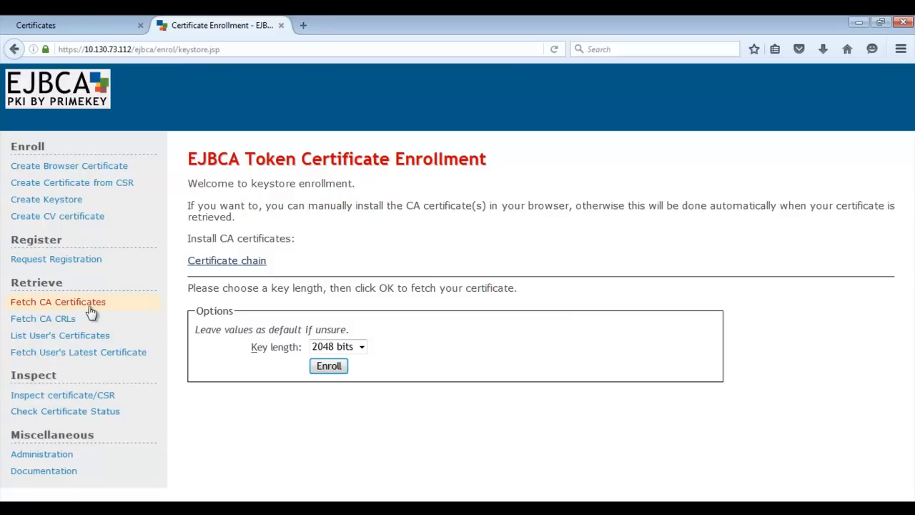
Step: Download the System Manager CA PEM chain and save SystemManagerCA-chain.pem
click(58, 301)
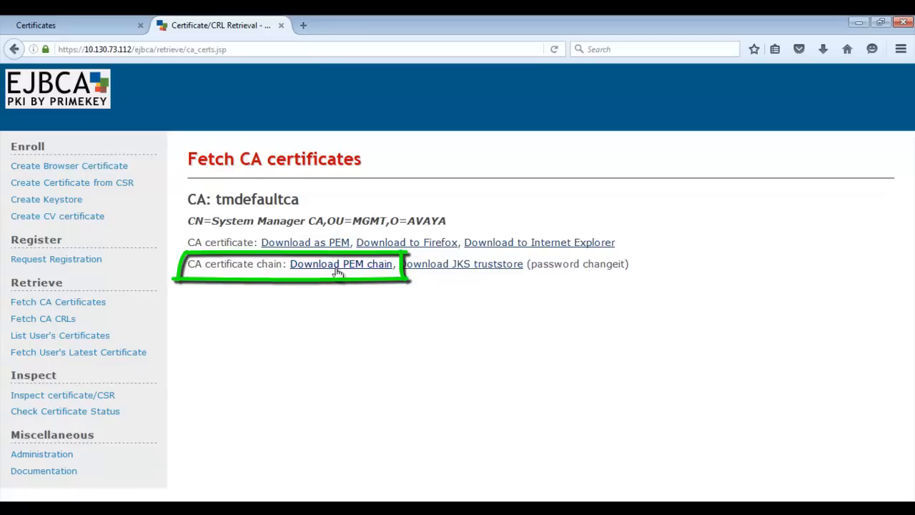
click(341, 264)
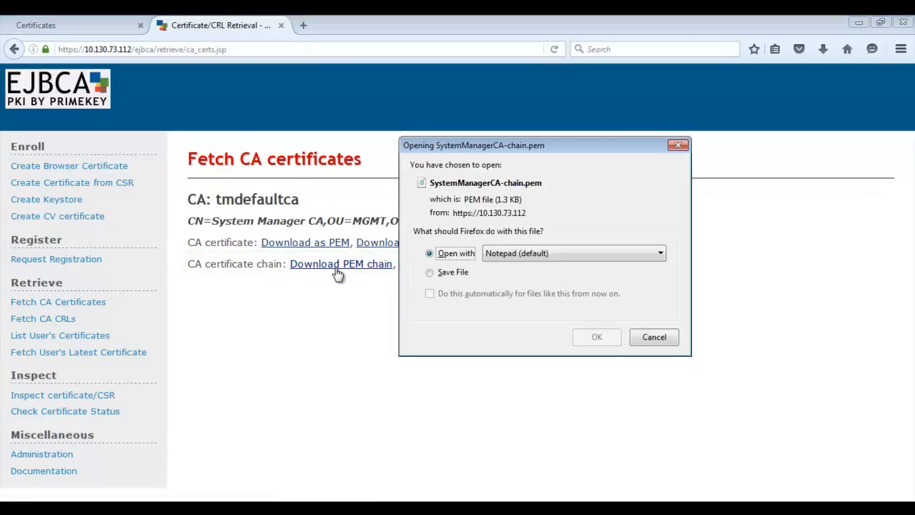
click(430, 272)
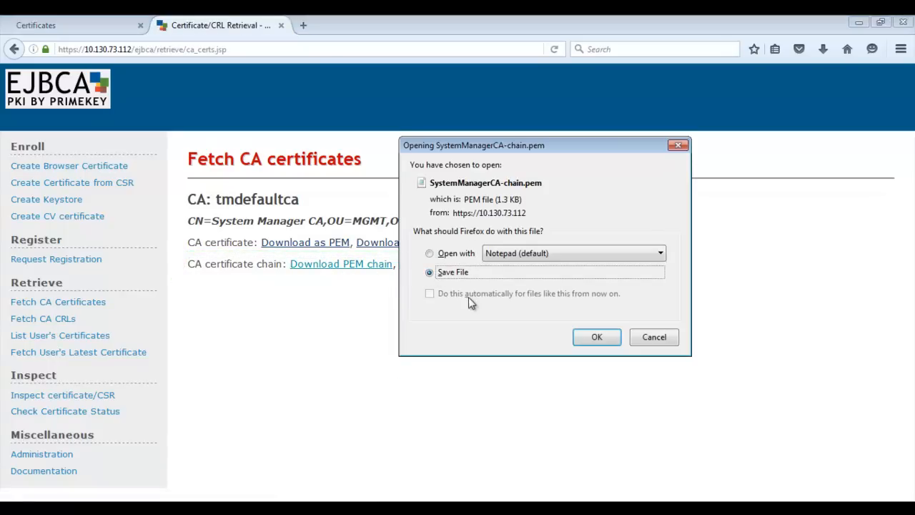
click(596, 337)
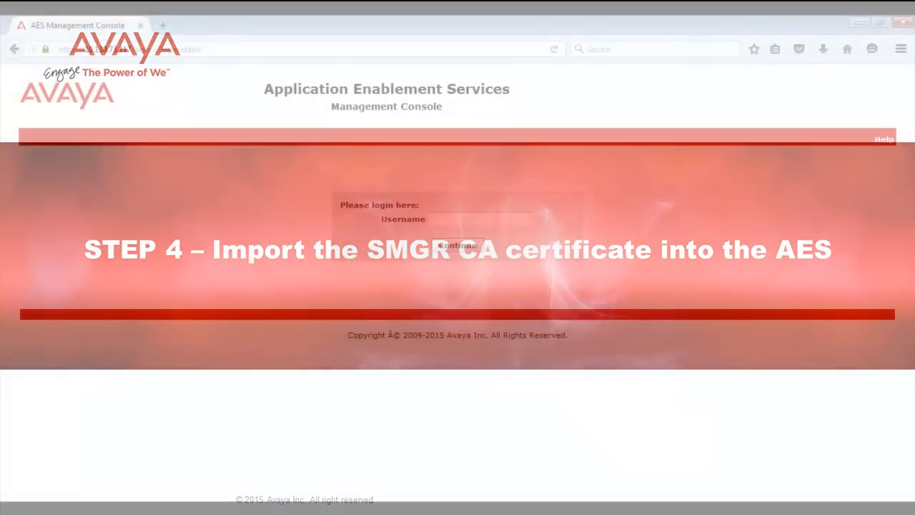
Step: Log in as cust and open Security > Certificate Management > CA Trusted Certificates
text(cust)
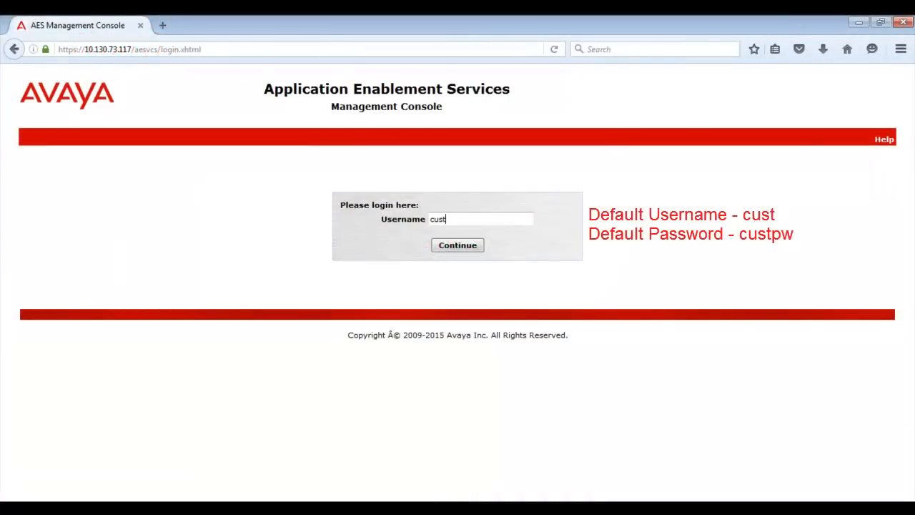
click(457, 245)
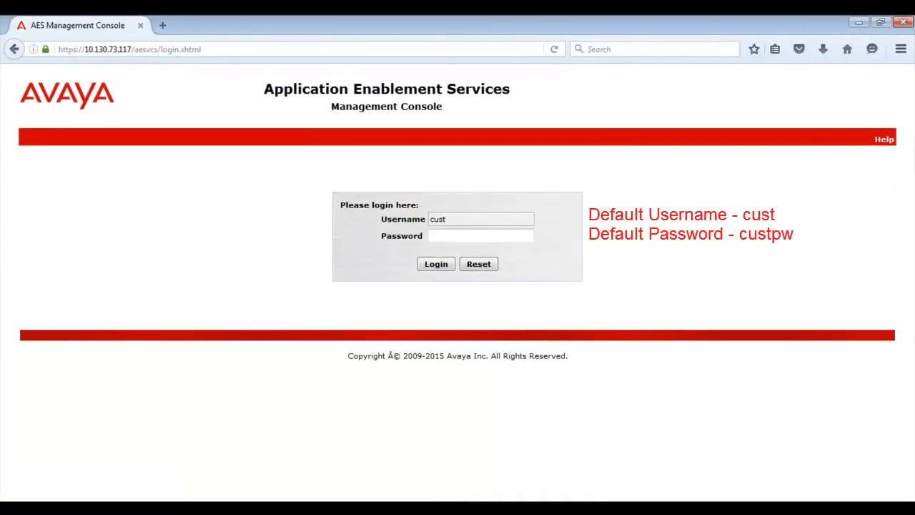
click(435, 263)
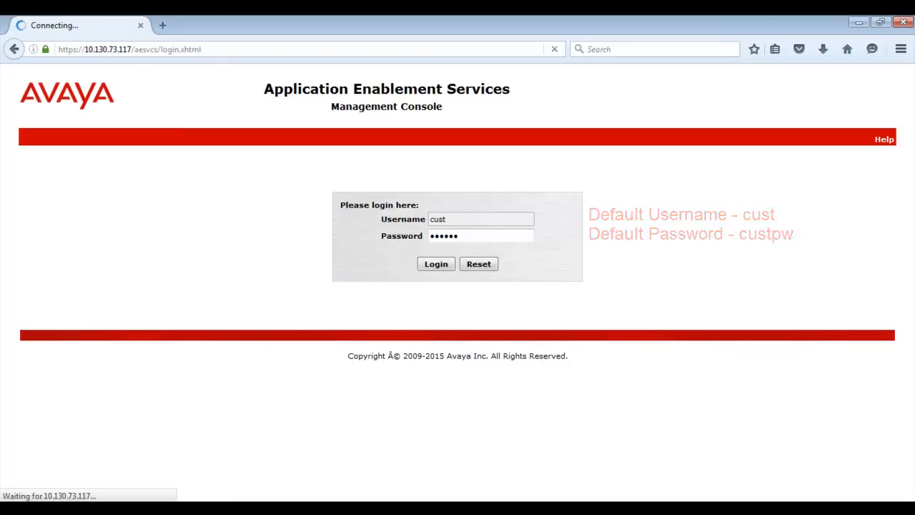
click(435, 264)
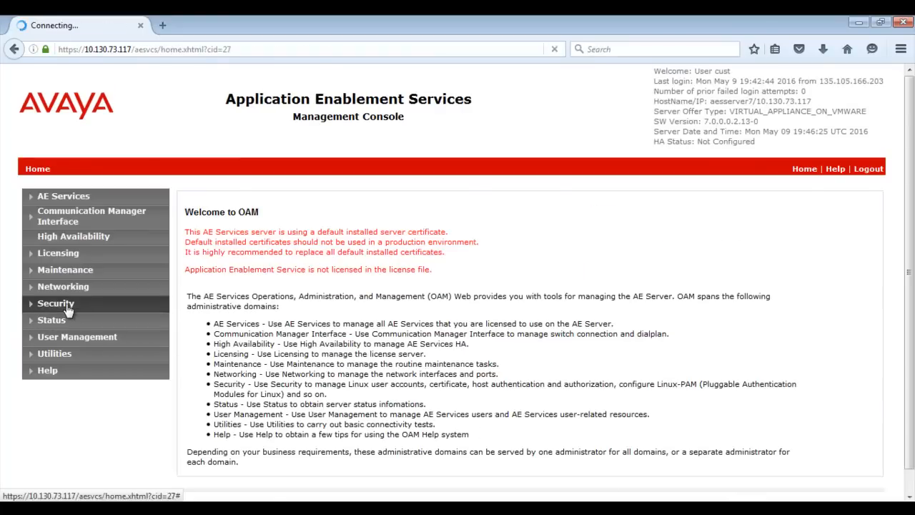
click(56, 303)
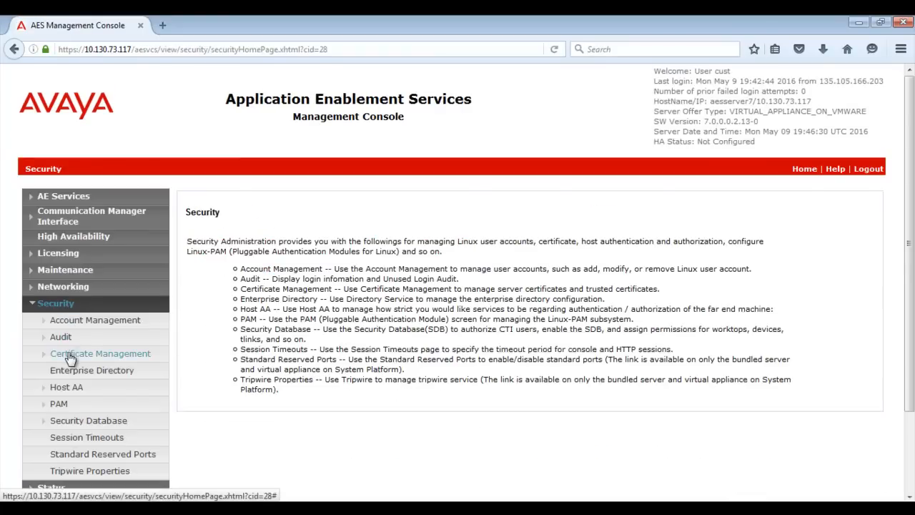
click(100, 353)
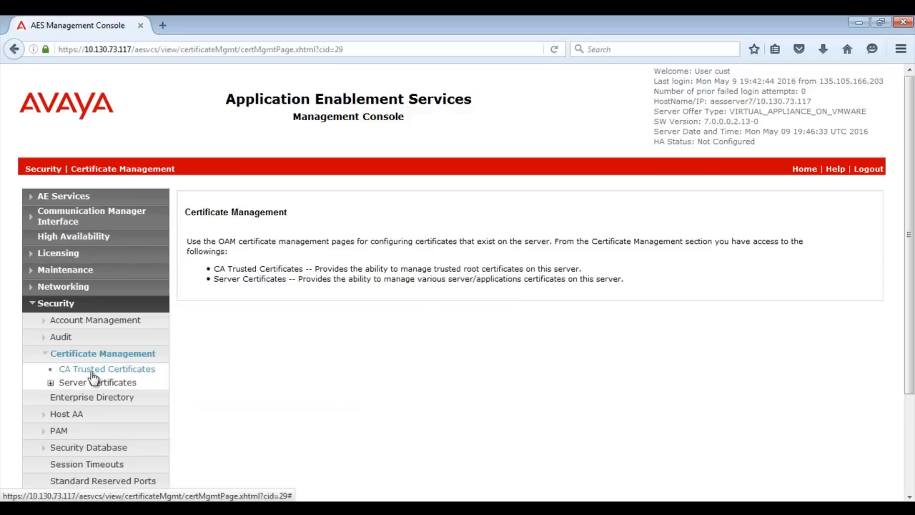
click(107, 368)
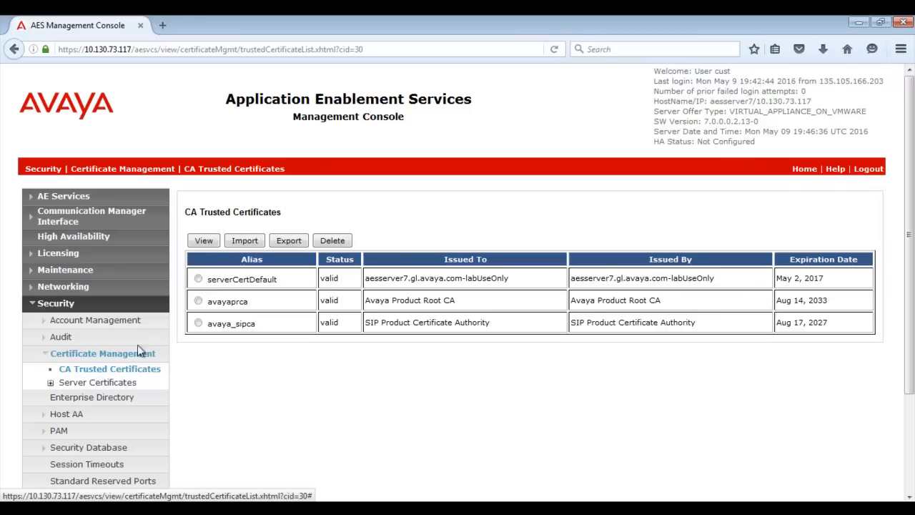
mouse_move(245, 240)
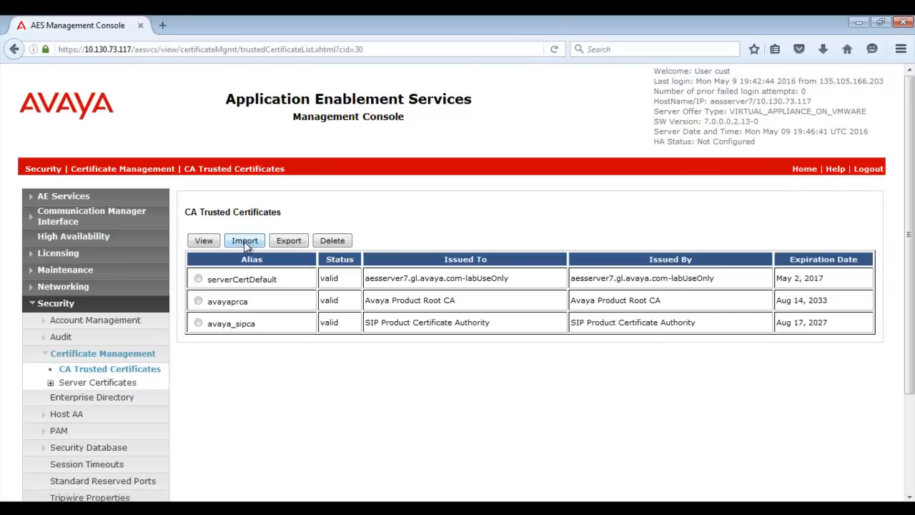
Step: Import SystemManagerCA-chain.pem as trusted certificate alias SMGR_CA_Cert, confirming past the warning
click(244, 240)
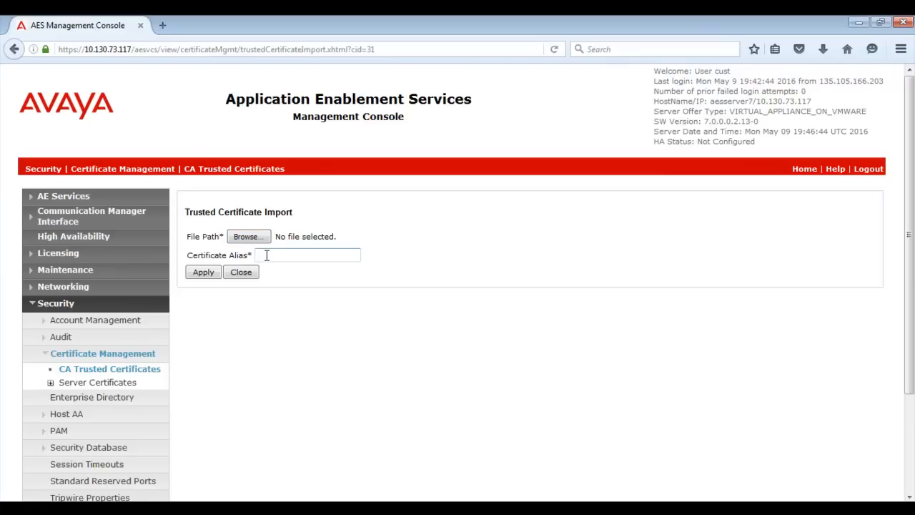
text(SMGR_CA_Cert)
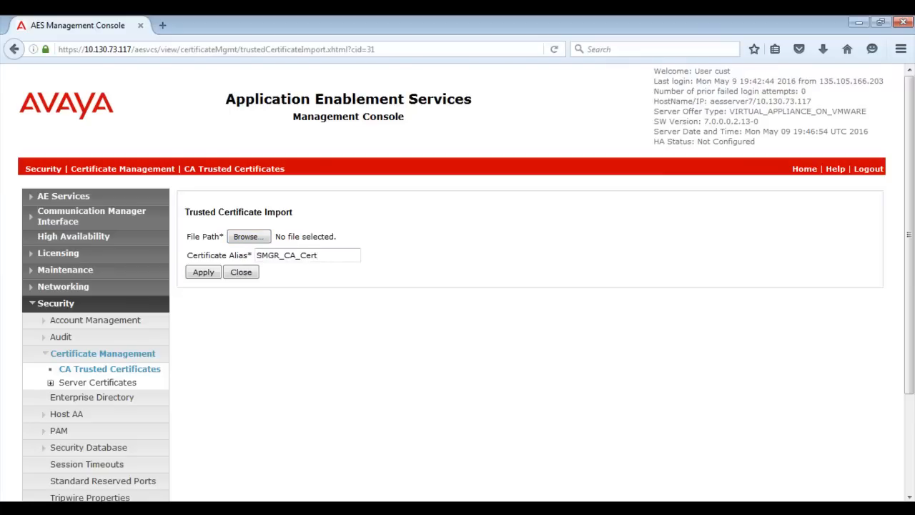
click(249, 236)
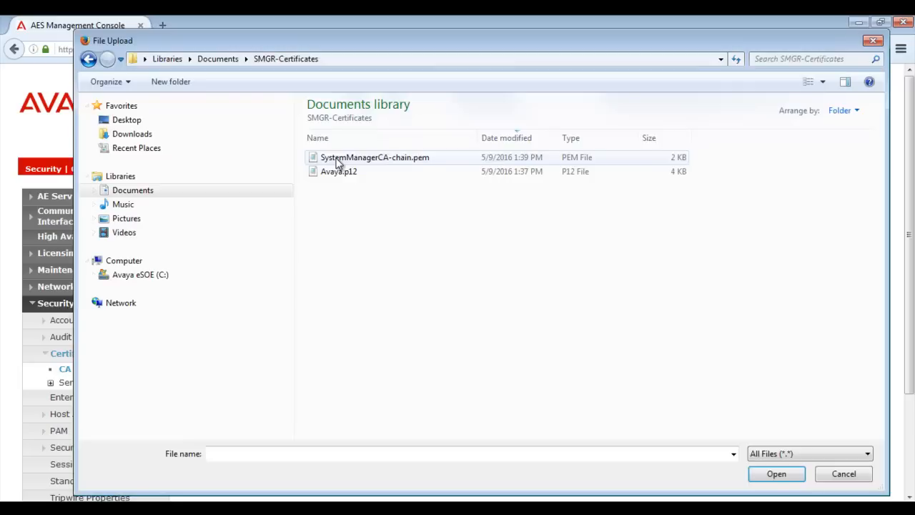
click(375, 157)
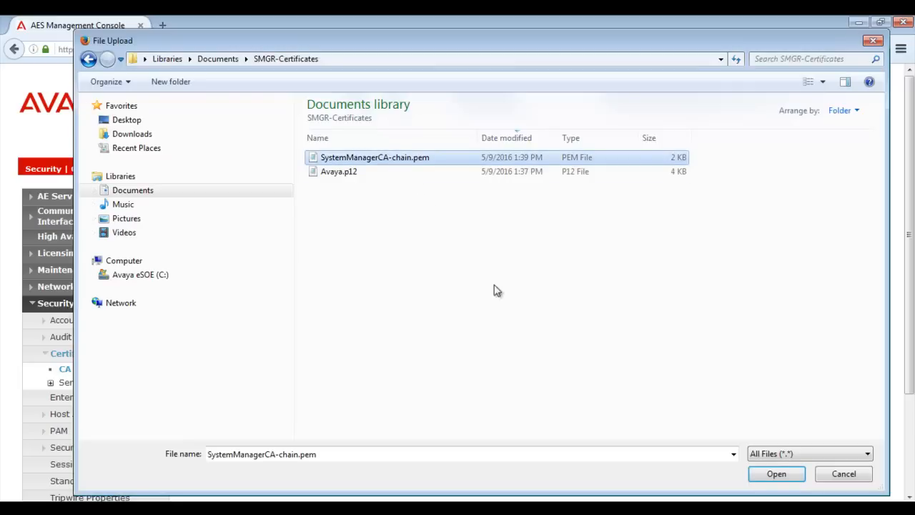
click(776, 474)
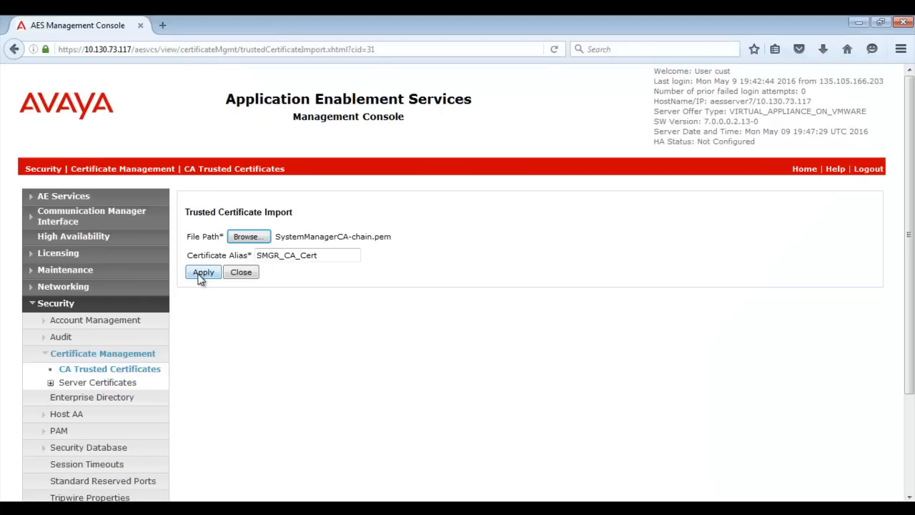
click(203, 272)
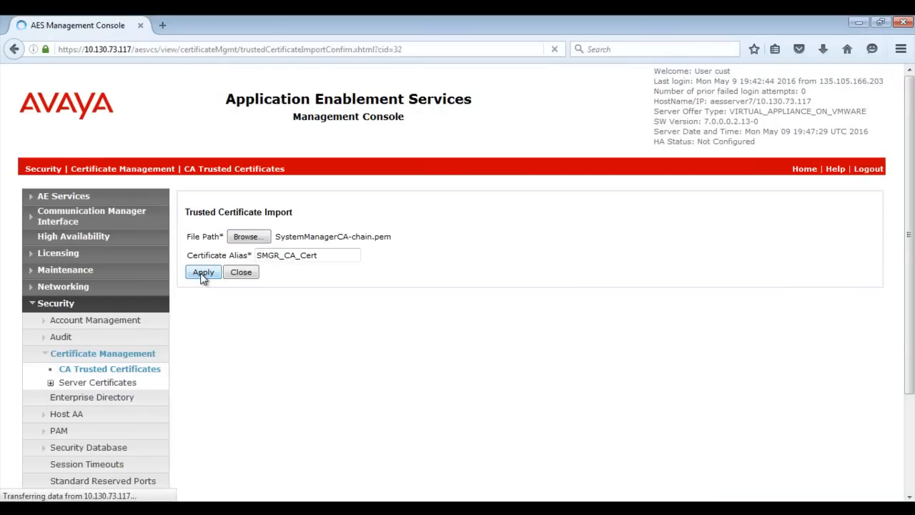
click(203, 272)
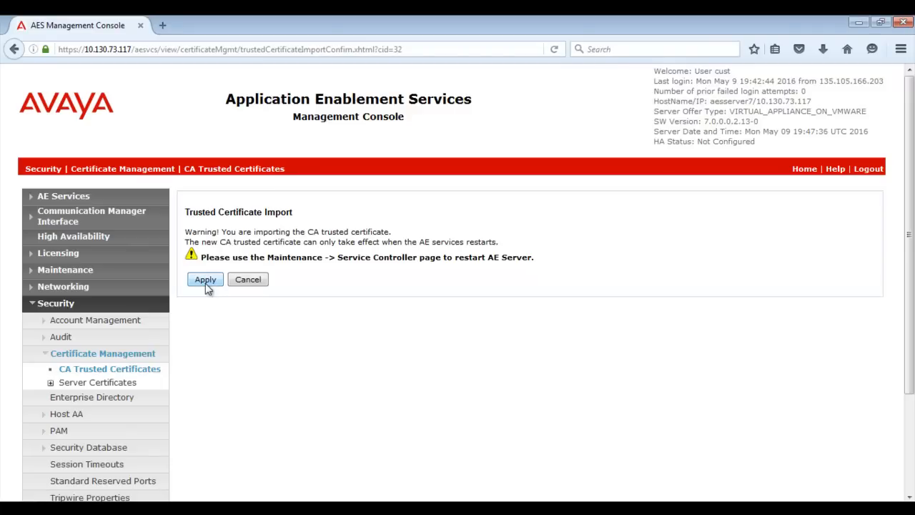
click(205, 278)
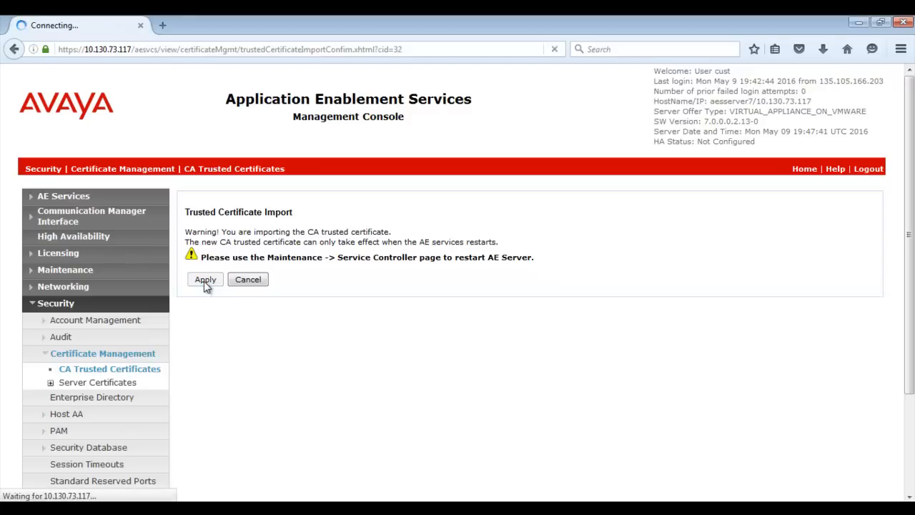
click(205, 279)
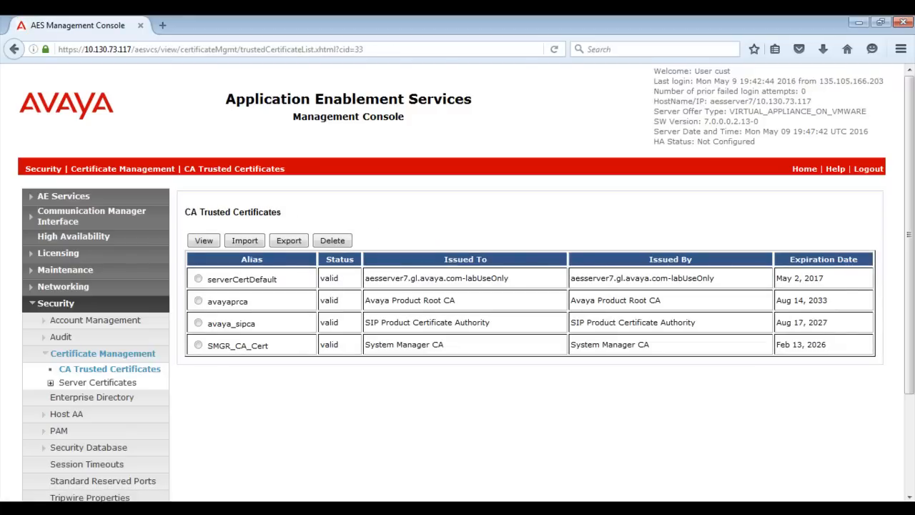
mouse_move(65, 269)
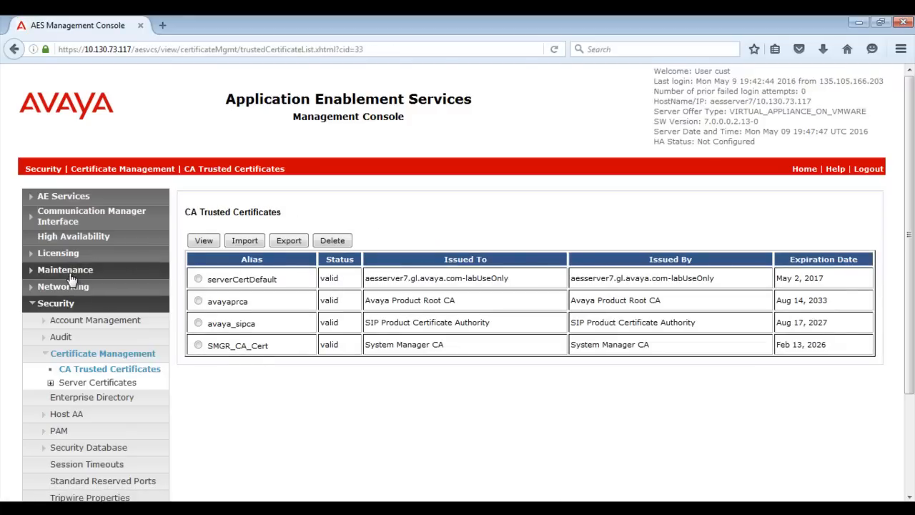
Step: Restart the AE Server from Maintenance > Service Controller and confirm
click(65, 270)
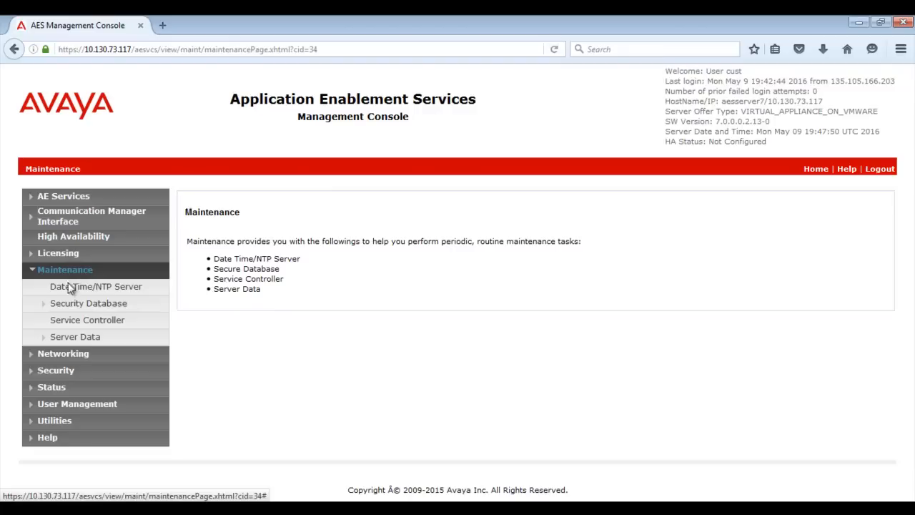
click(87, 319)
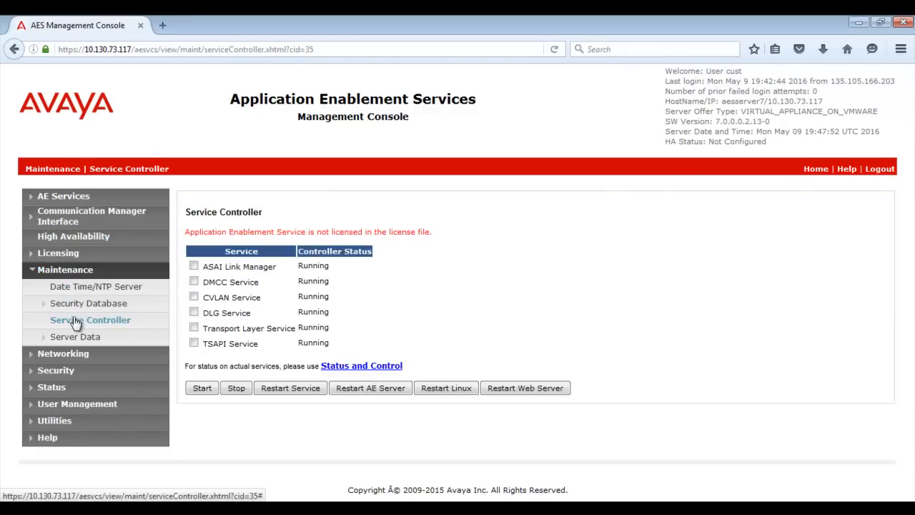
mouse_move(370, 387)
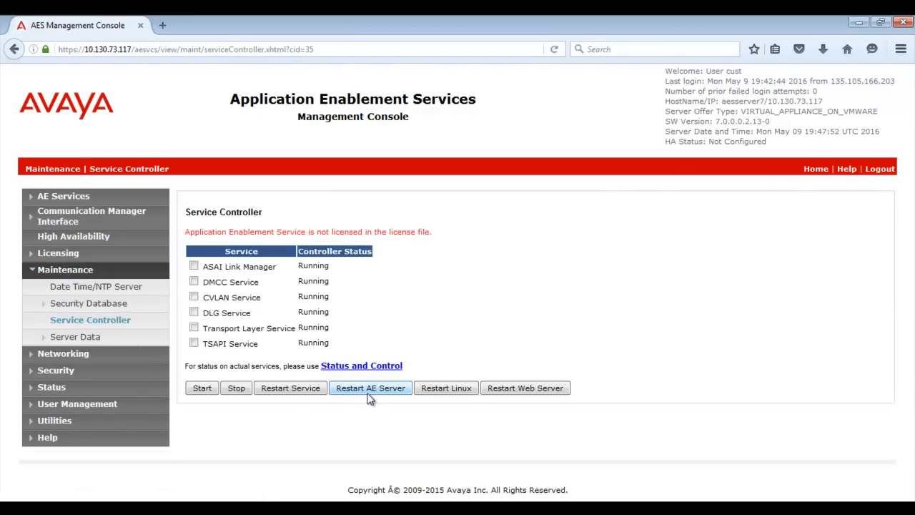
click(370, 387)
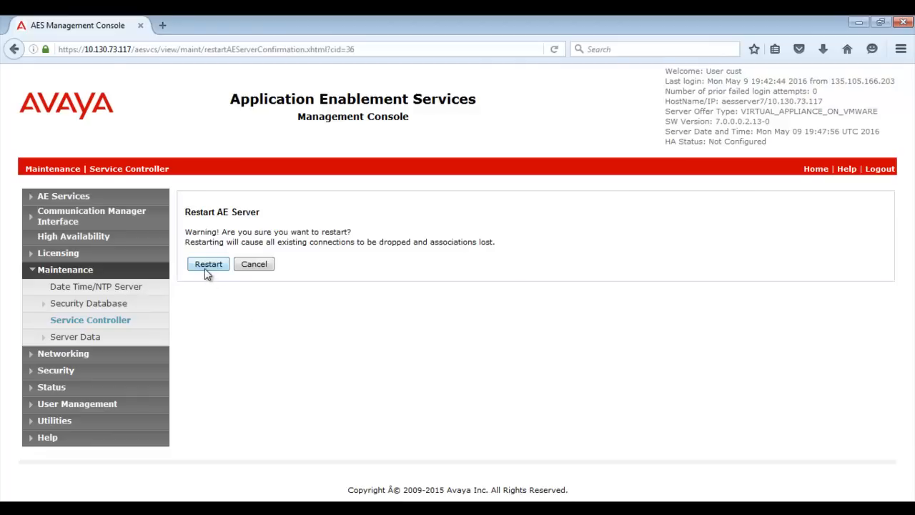
click(208, 264)
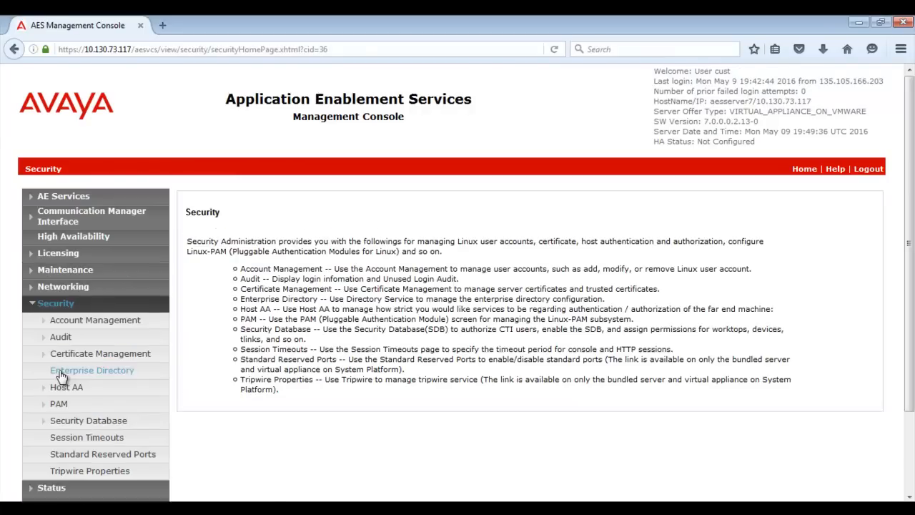
Step: Start a Server Certificates import and choose Avaya.p12 as the upload file
click(100, 353)
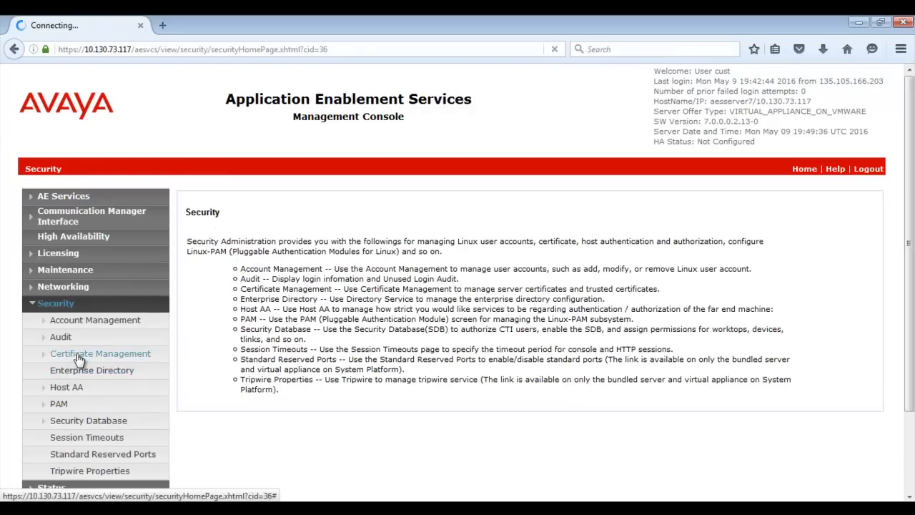
click(100, 353)
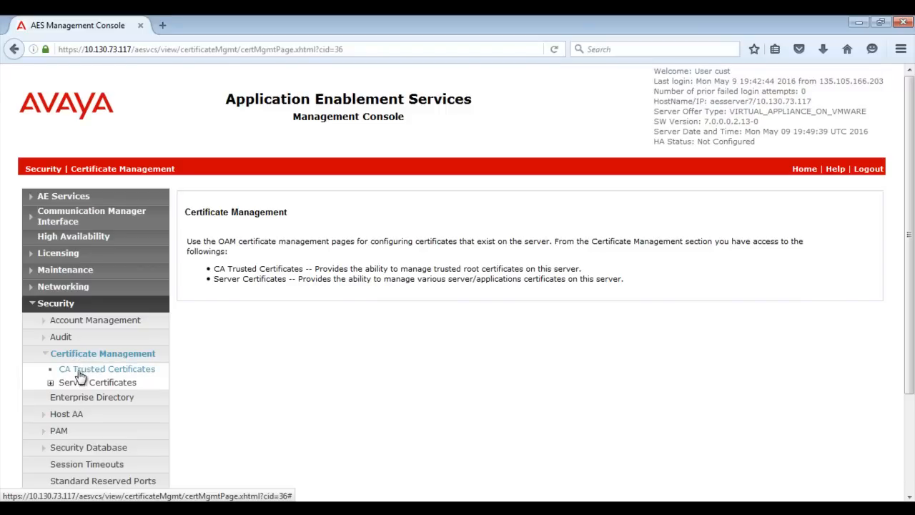
click(96, 382)
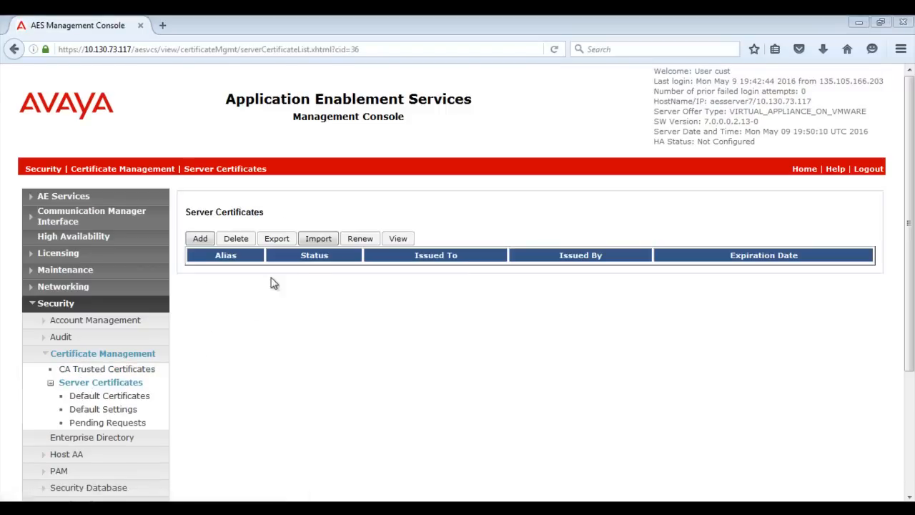
click(317, 238)
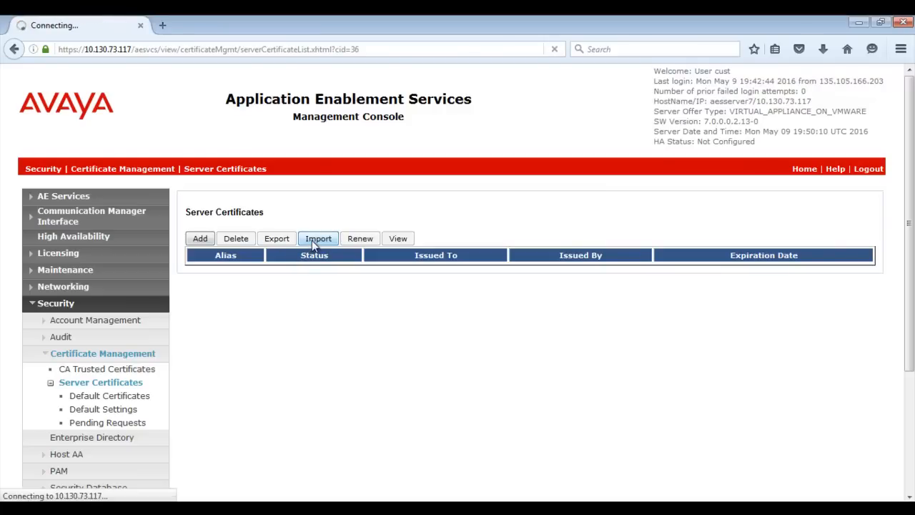
click(319, 238)
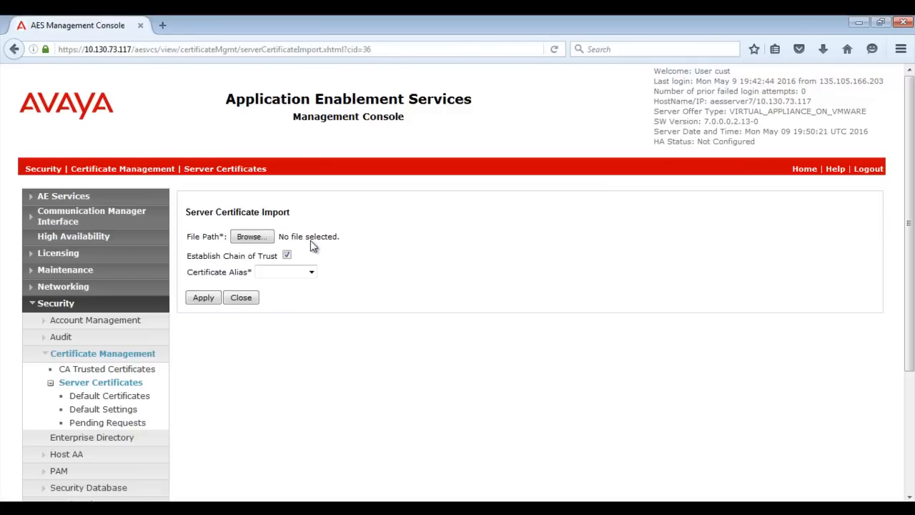
click(286, 255)
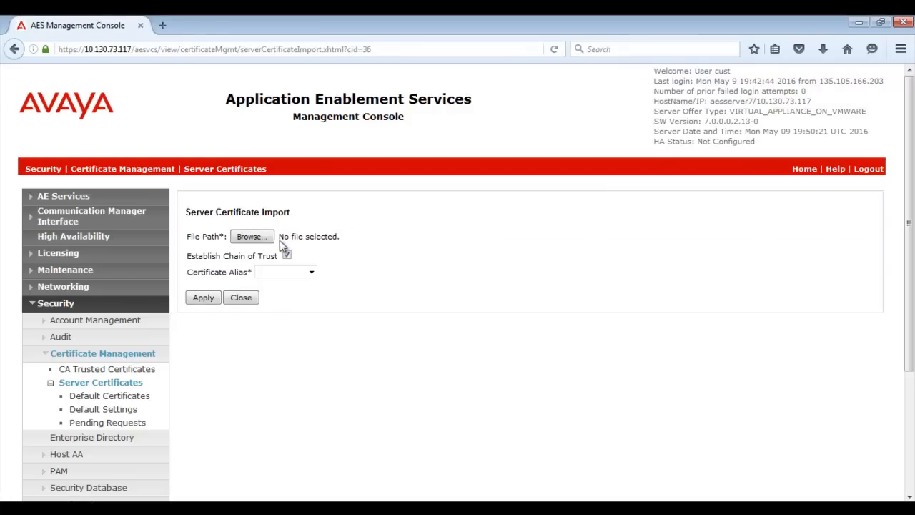
click(252, 236)
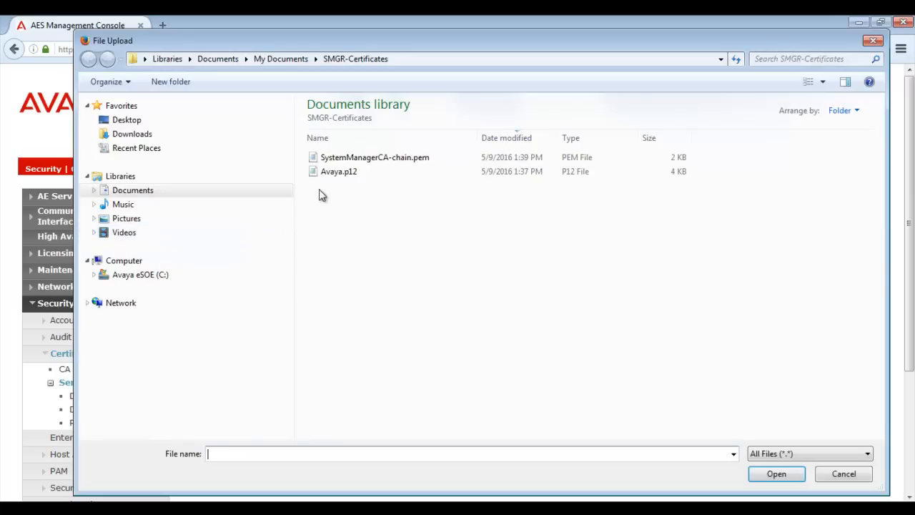
click(338, 171)
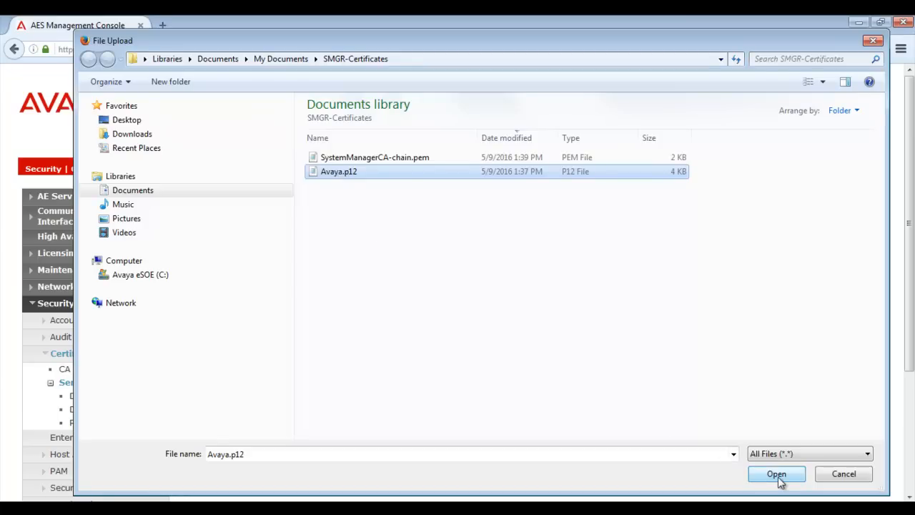
click(776, 474)
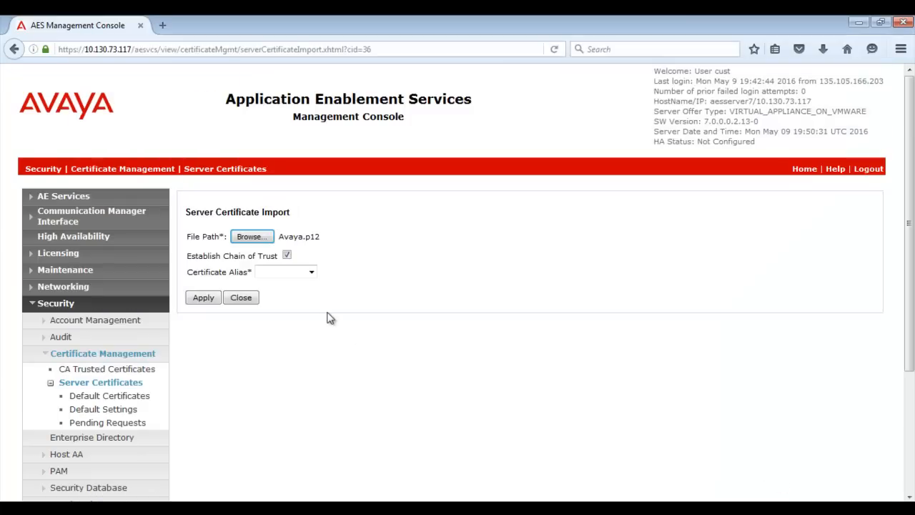
Step: Import Avaya.p12 under alias 'server' with its PKCS12 password and confirm
click(310, 272)
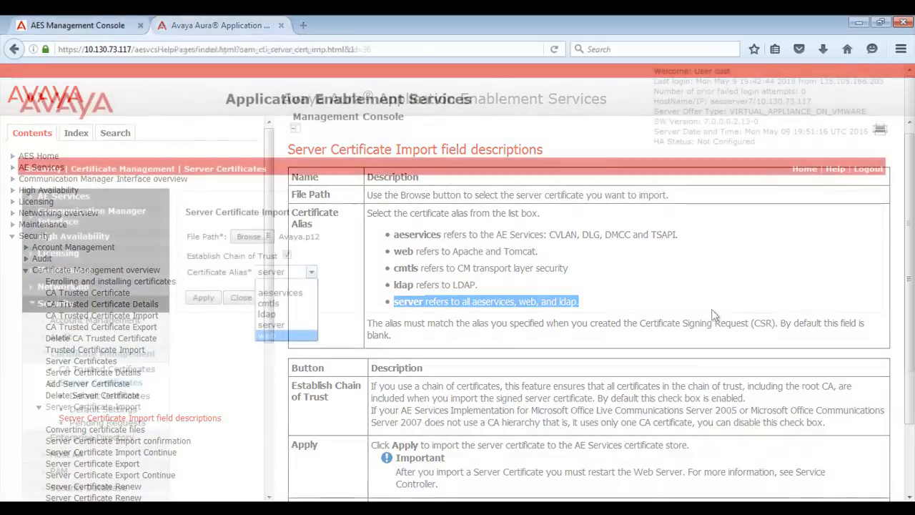
click(281, 25)
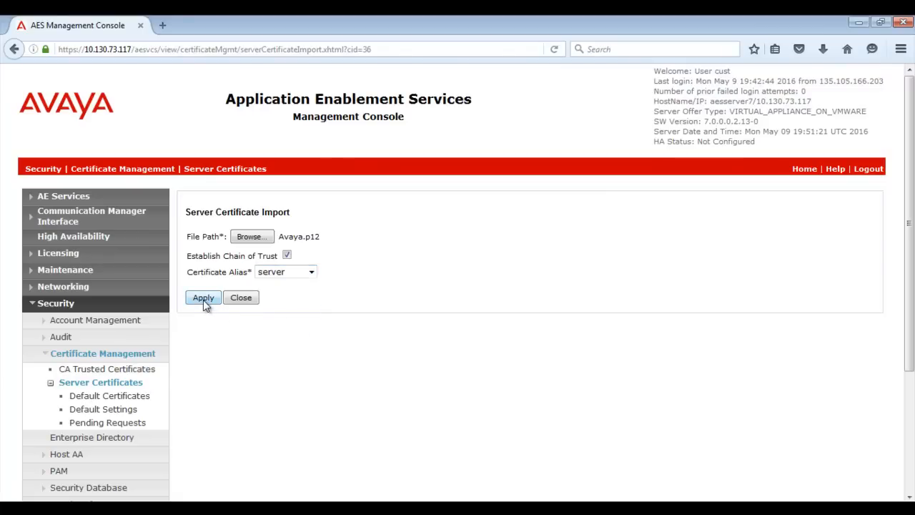
click(203, 298)
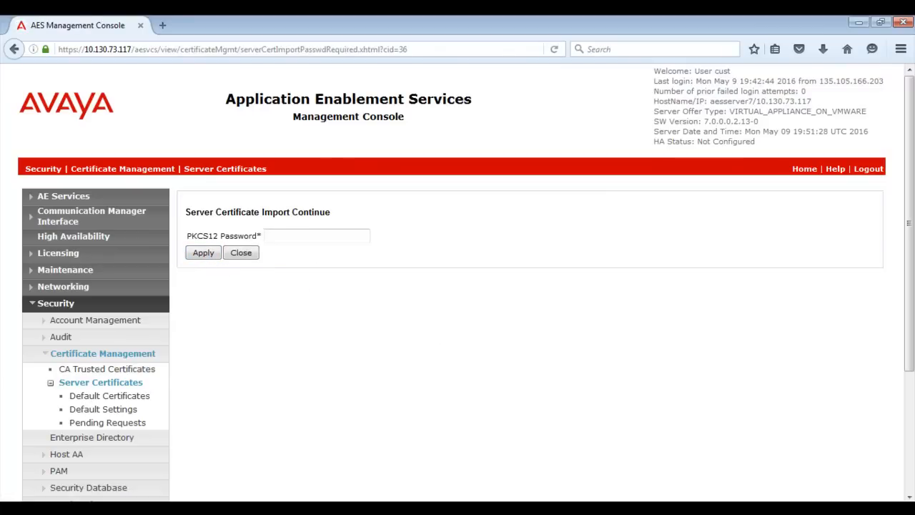
text(•••••)
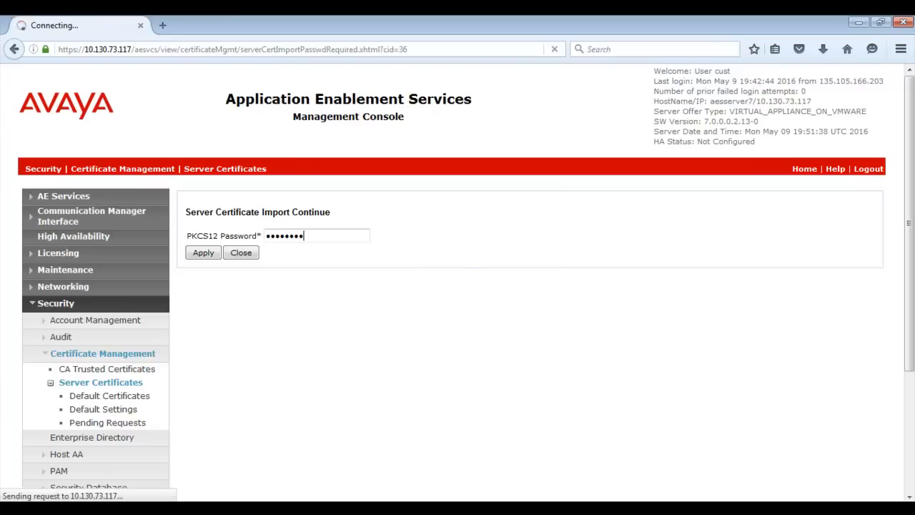
click(203, 253)
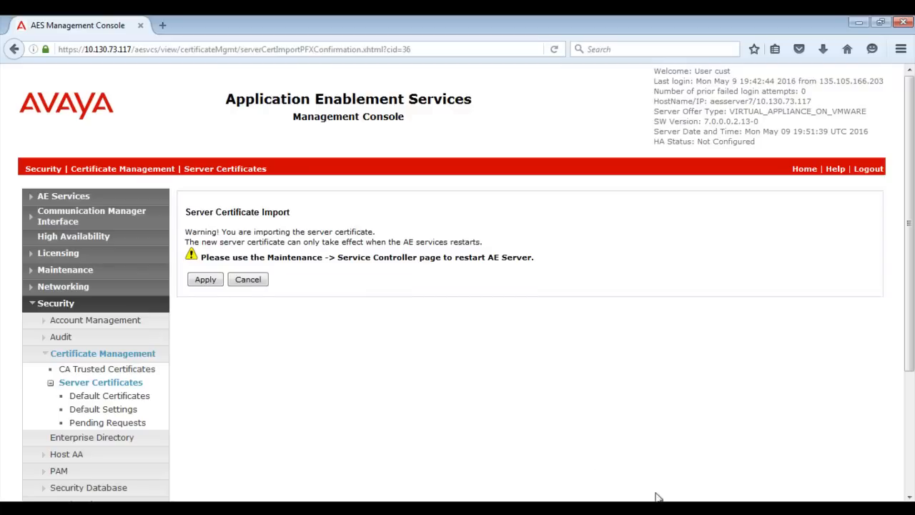
click(205, 278)
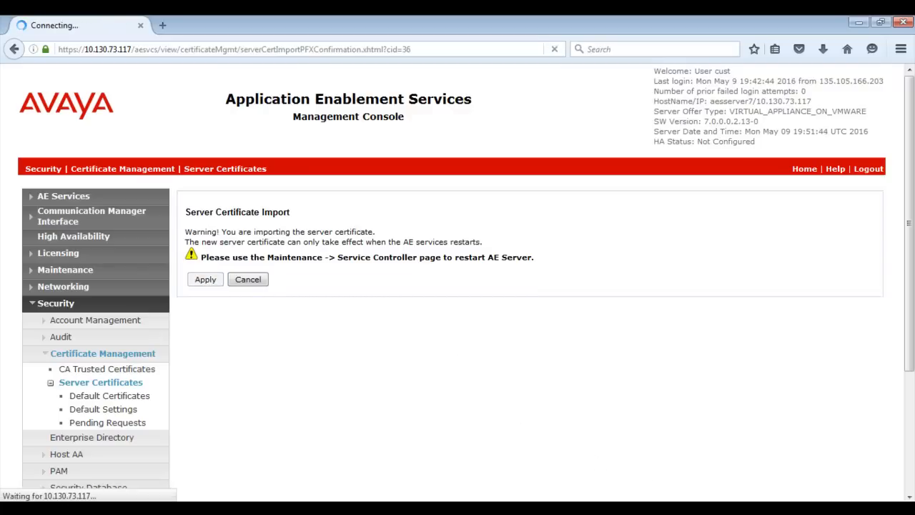
click(205, 278)
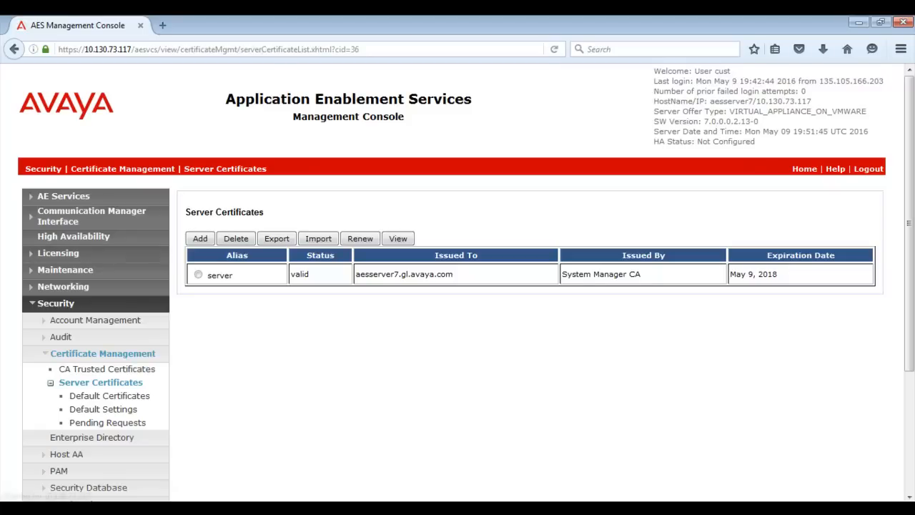
click(65, 269)
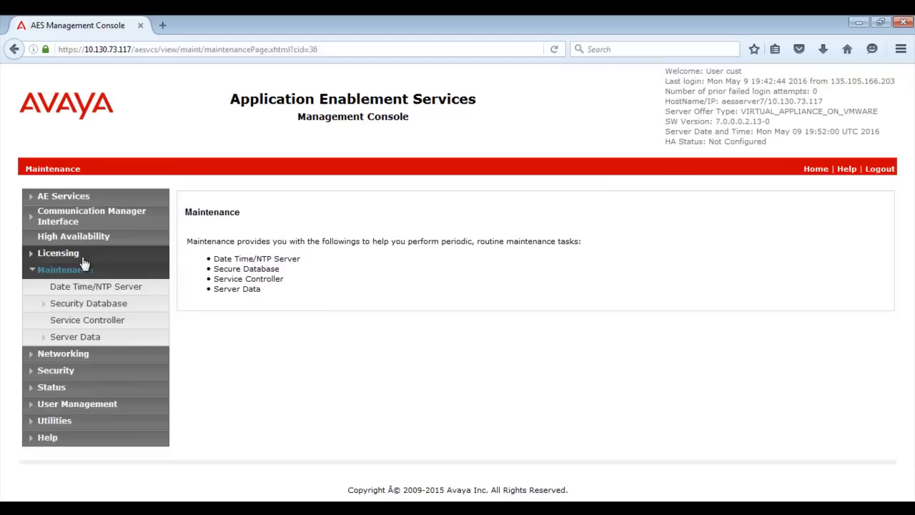
Step: Restart the AE server from the Service Controller and confirm the restart
click(86, 320)
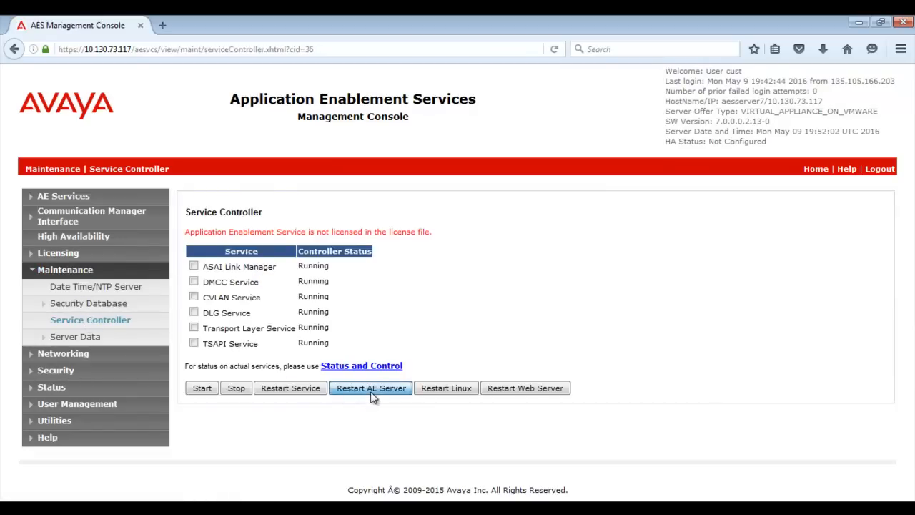
click(370, 388)
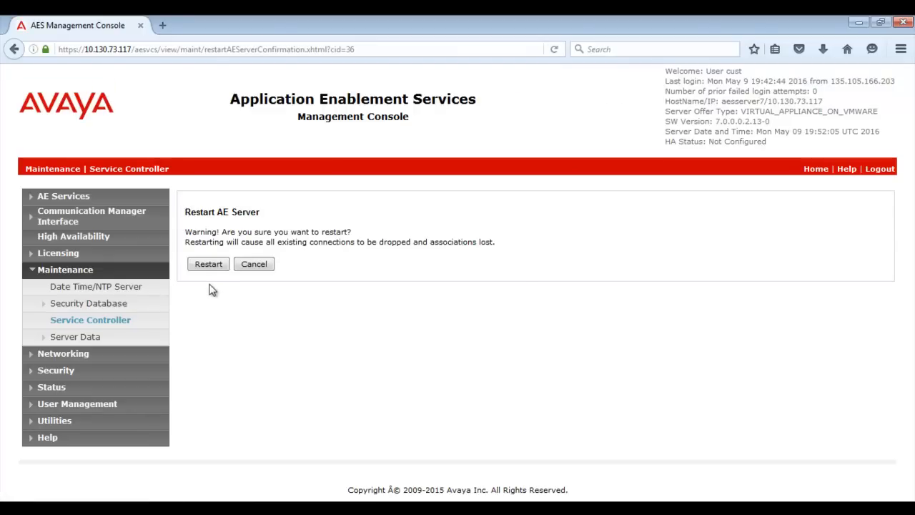
click(208, 264)
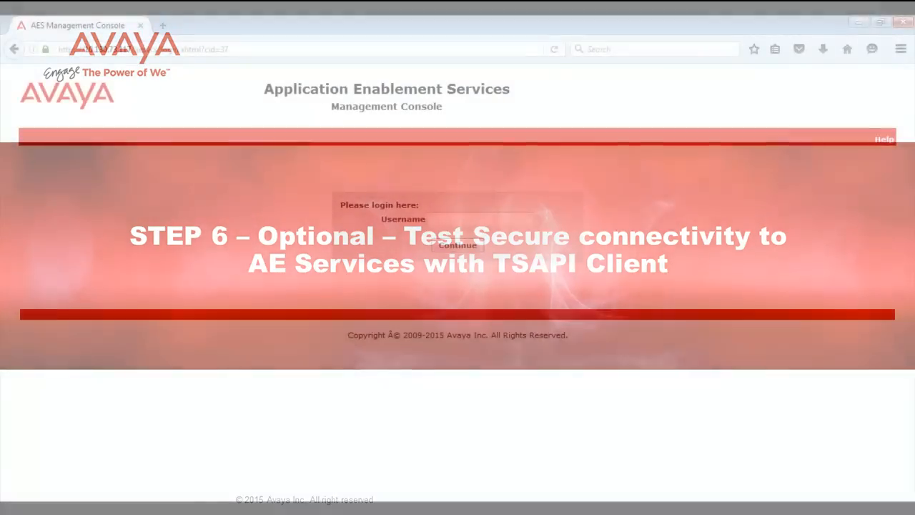
Step: Log back in to AE Services Management Console as user cust
text(cust)
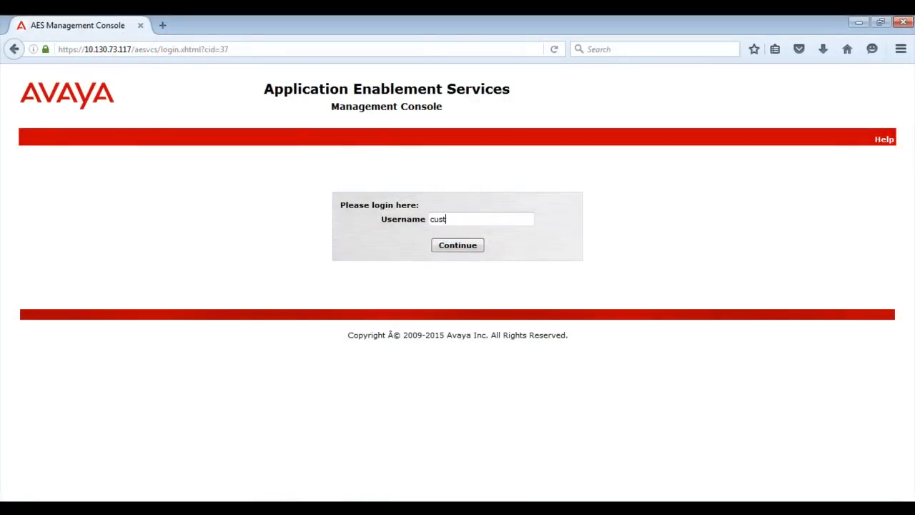
click(456, 244)
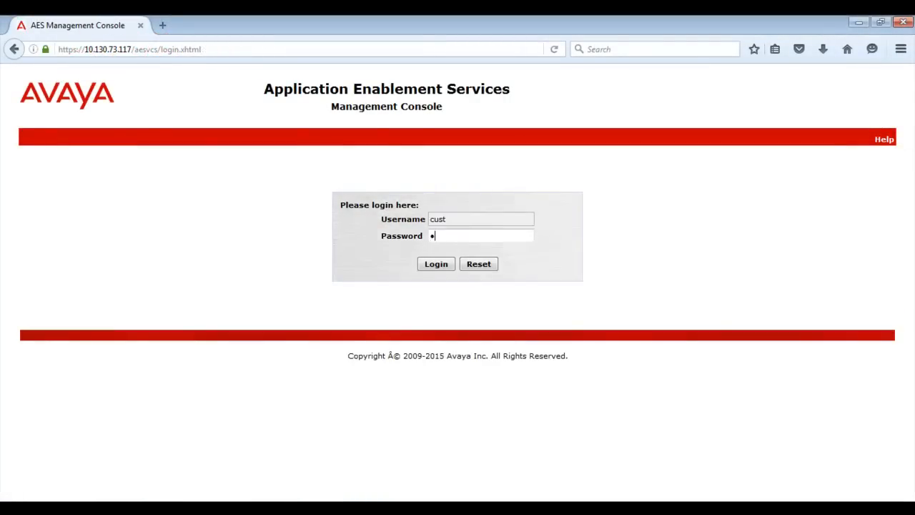
click(435, 264)
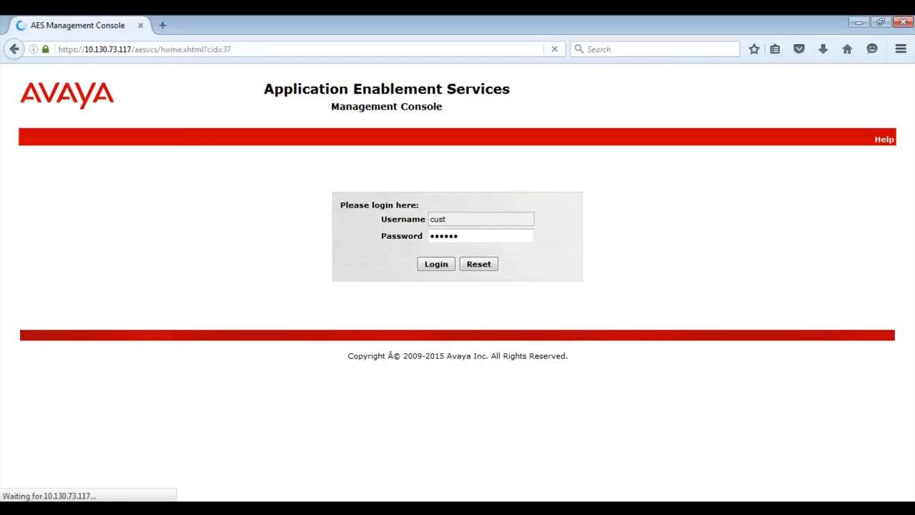
click(436, 263)
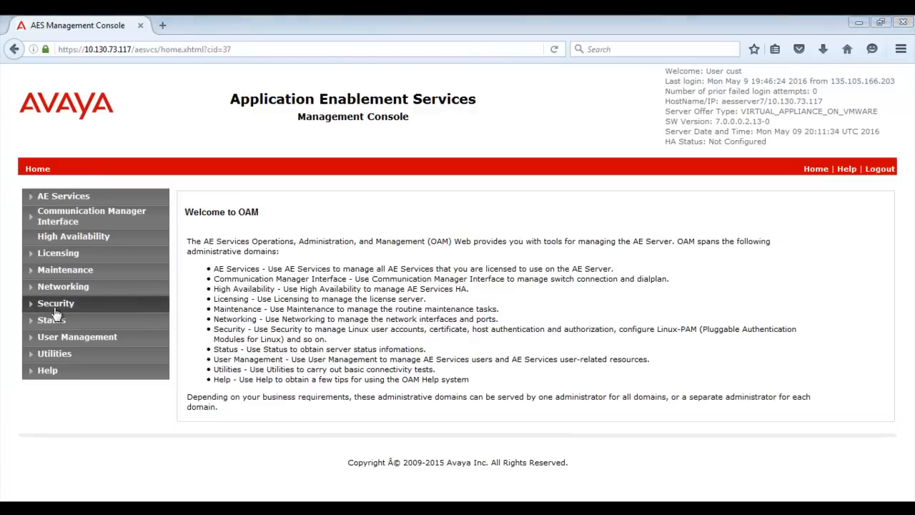
Step: Export SMGR_CA_Cert from CA Trusted Certificates and copy its PEM text
click(56, 303)
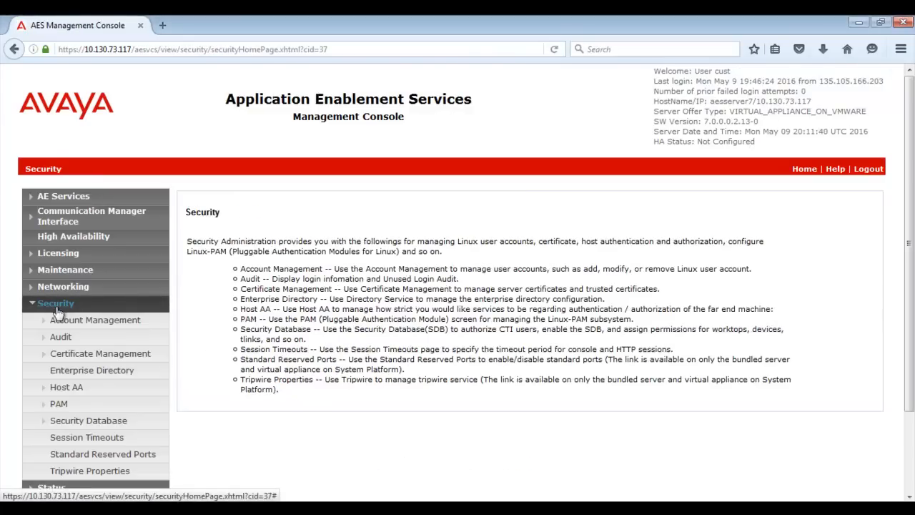
click(100, 353)
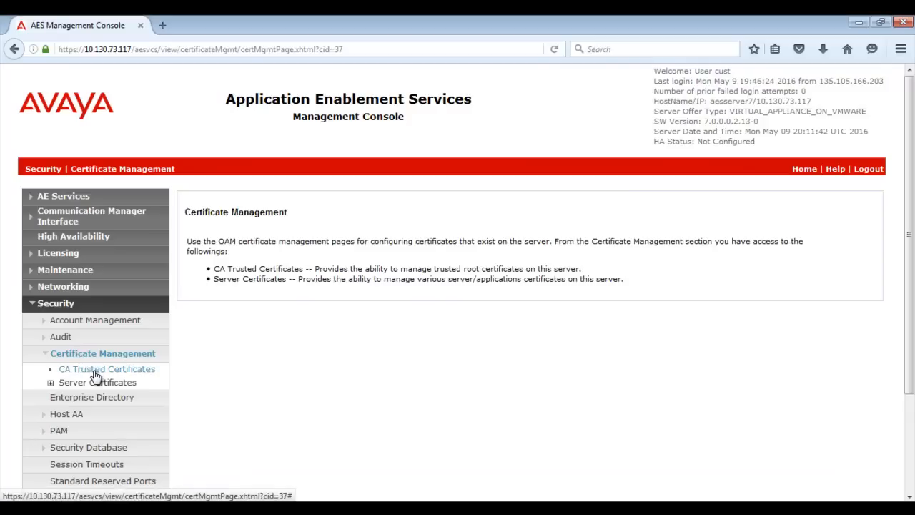
click(106, 369)
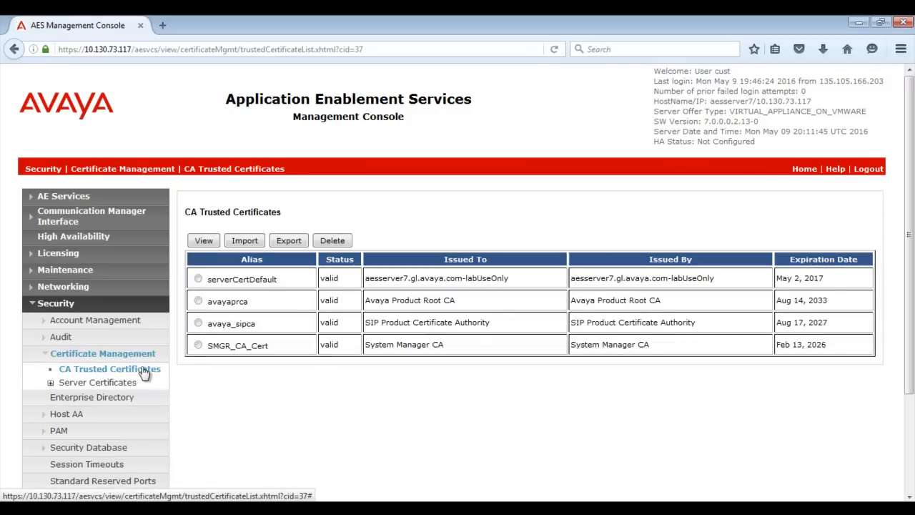
click(198, 345)
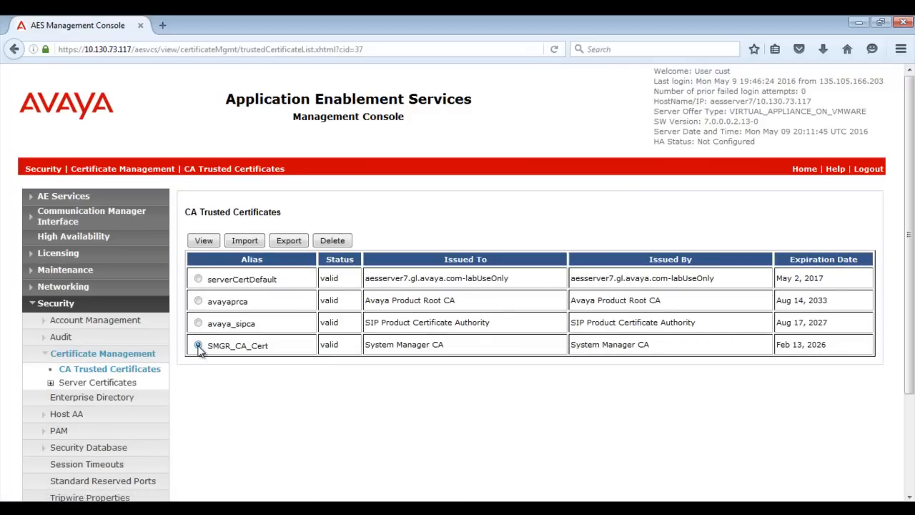
click(288, 239)
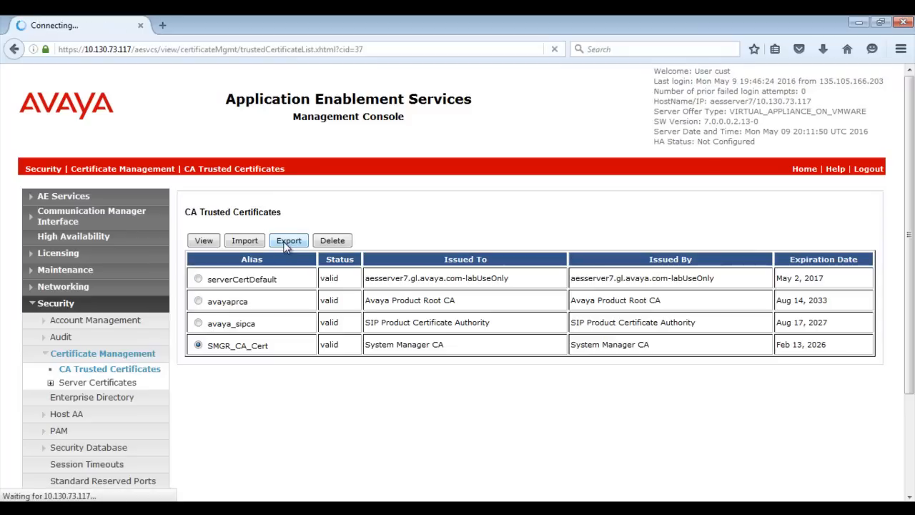
click(289, 240)
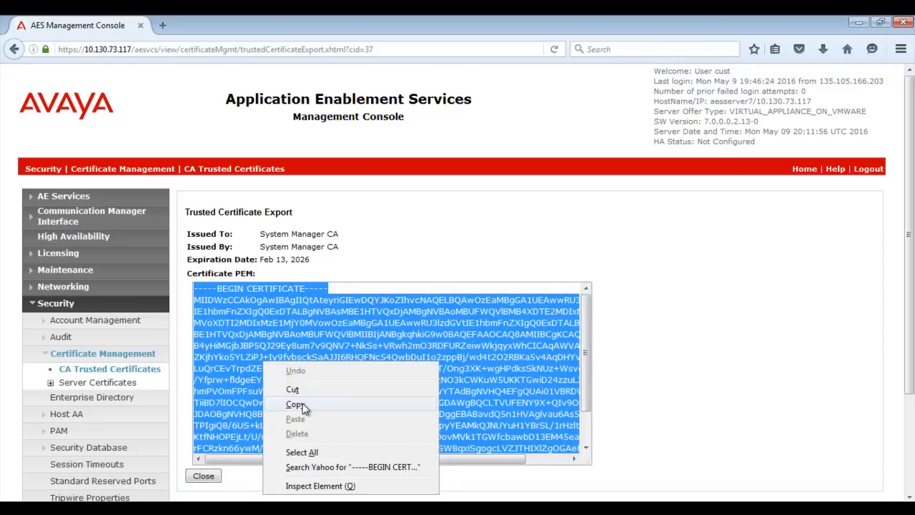
click(296, 404)
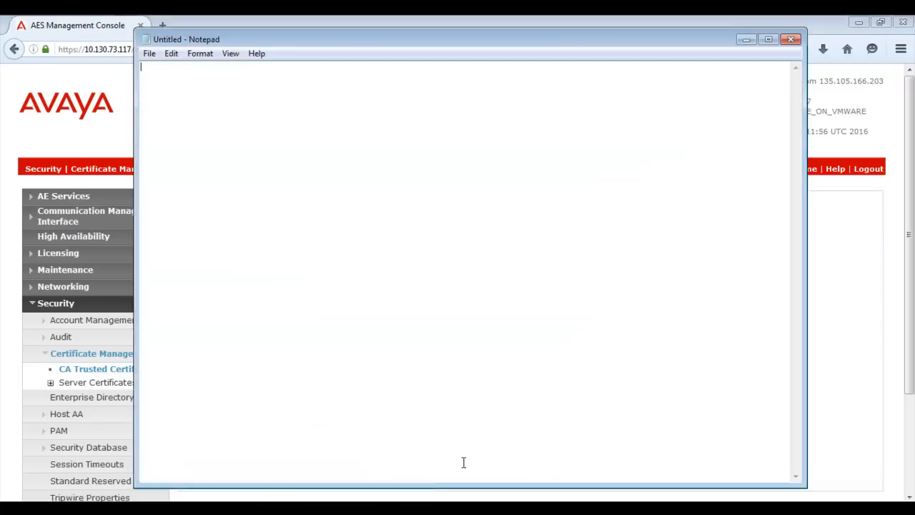
Step: Paste the certificate into Notepad and save it as C:\Avaya\caSMGR.cer
text(-----BEGIN CERTIFICATE-----)
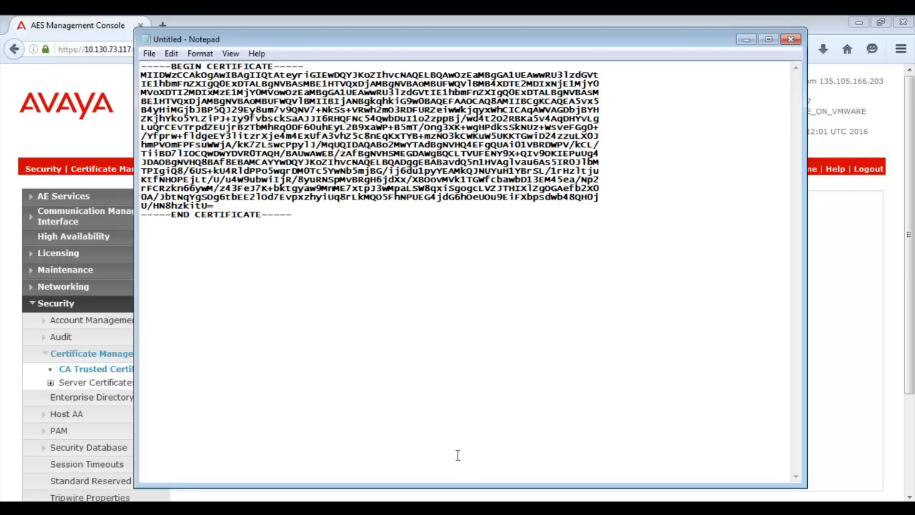
click(148, 53)
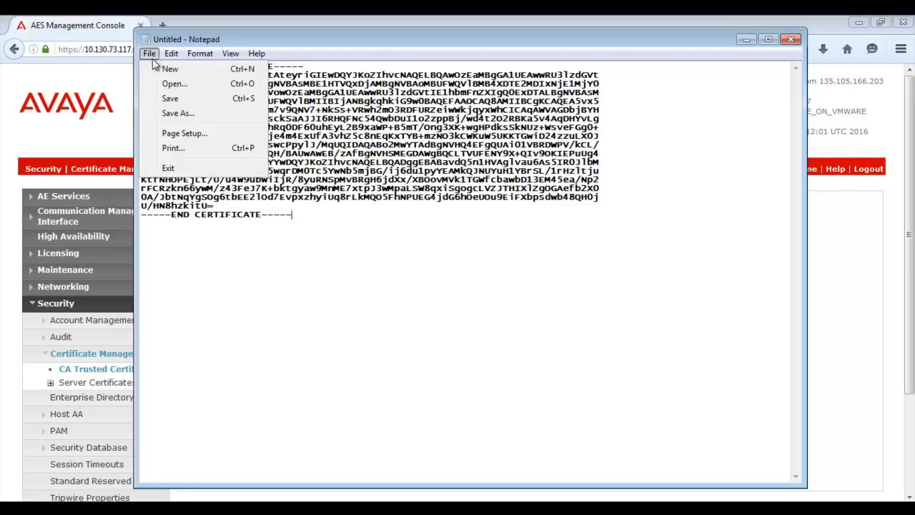
click(178, 113)
text(caSMGR.cer)
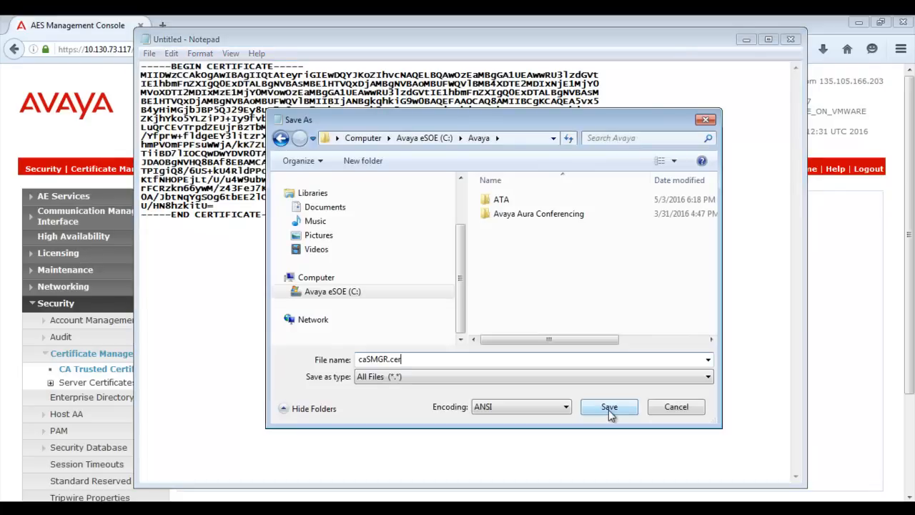
click(609, 406)
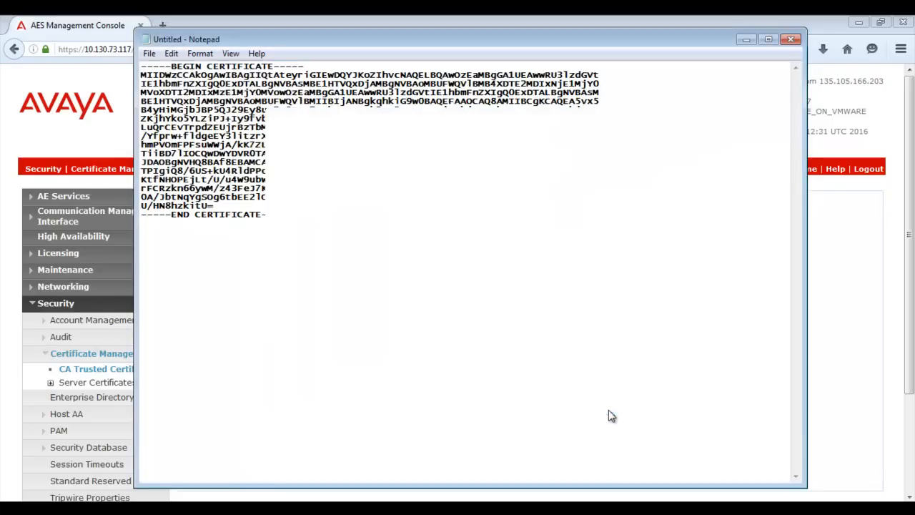
click(10, 509)
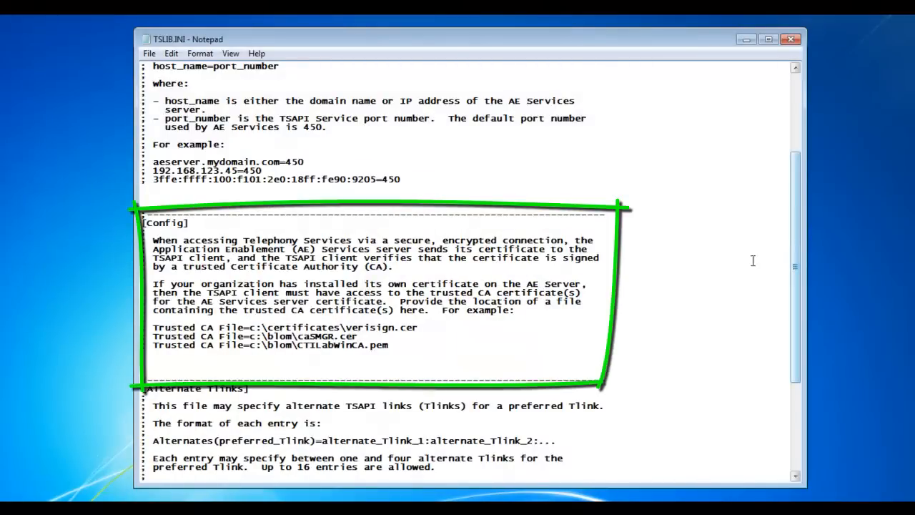
Step: Add 'Trusted CA File=c:\Avaya\caSMGR.cer' under [Config] in TSLIB.INI
text(Trusted CA File=c:\Avaya\caSMGR.cer)
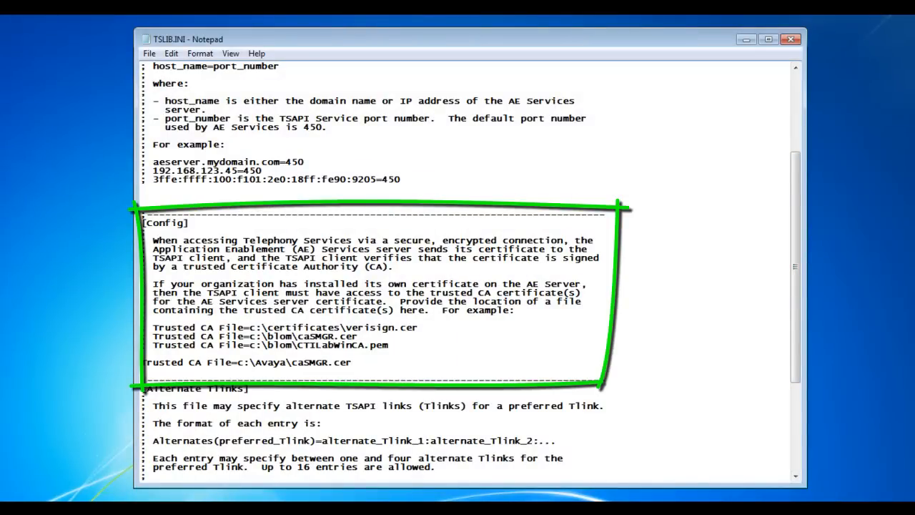
click(150, 53)
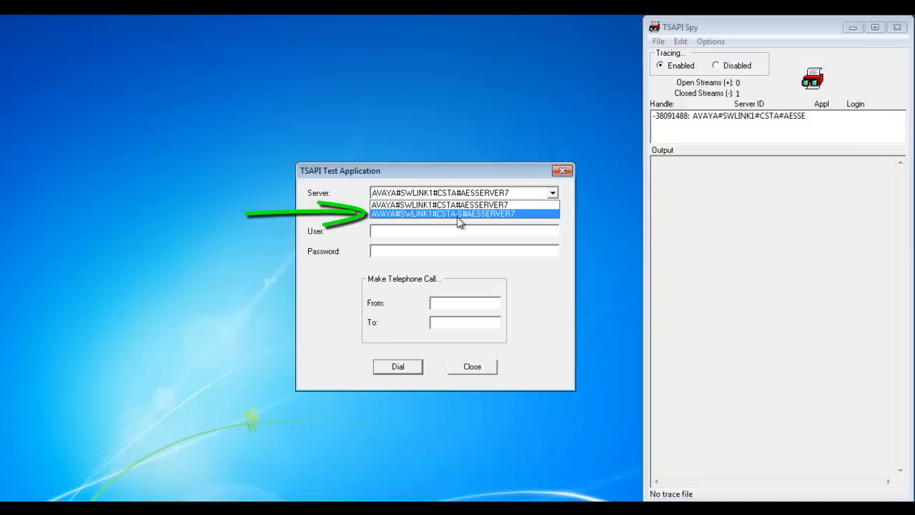
Step: Dial 7075000 to 7075001 as aesuser over the CSTA-S link, then dismiss the success message
click(457, 213)
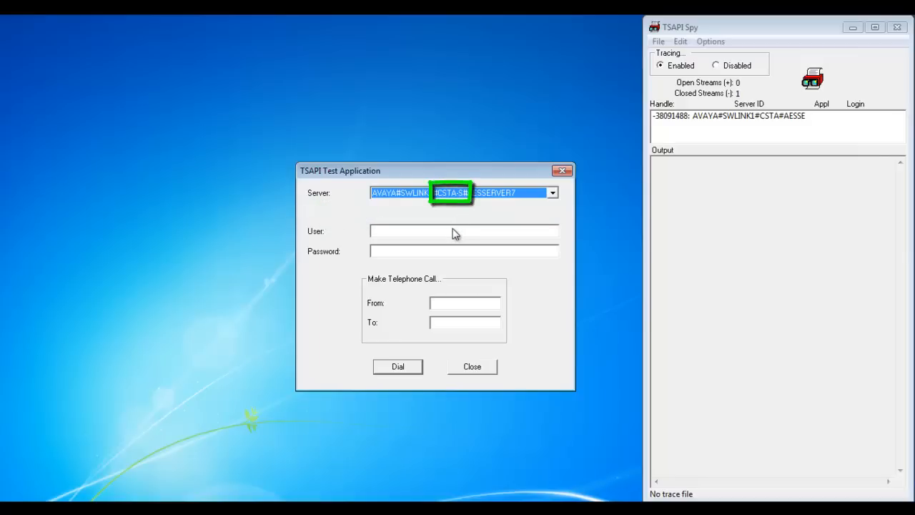
text(aesuser)
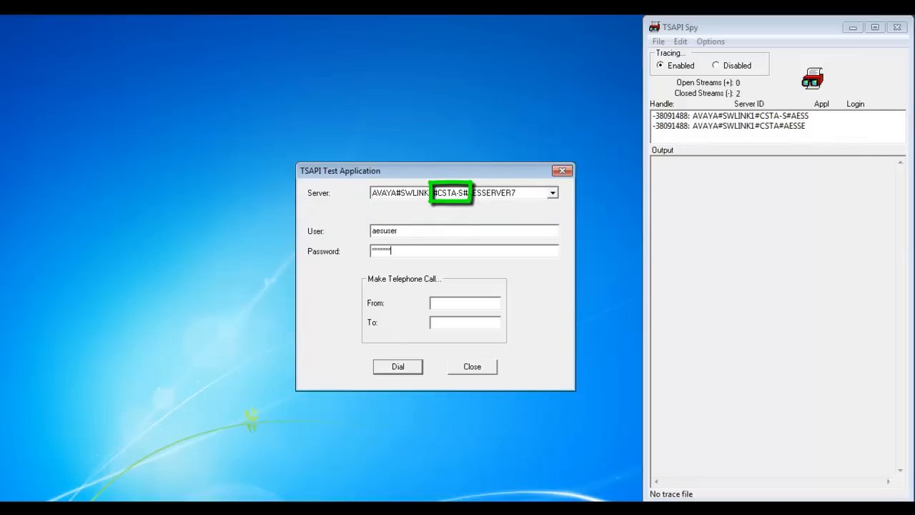
text(7075000)
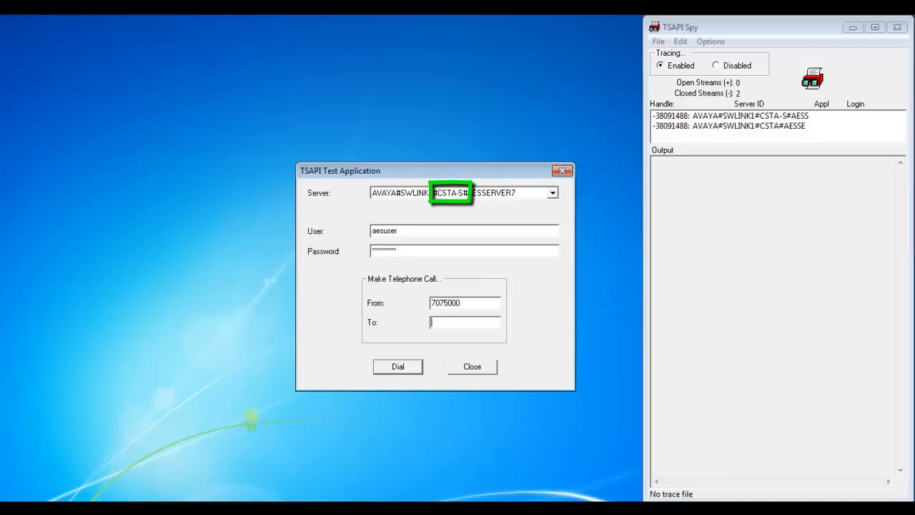
text(7075001)
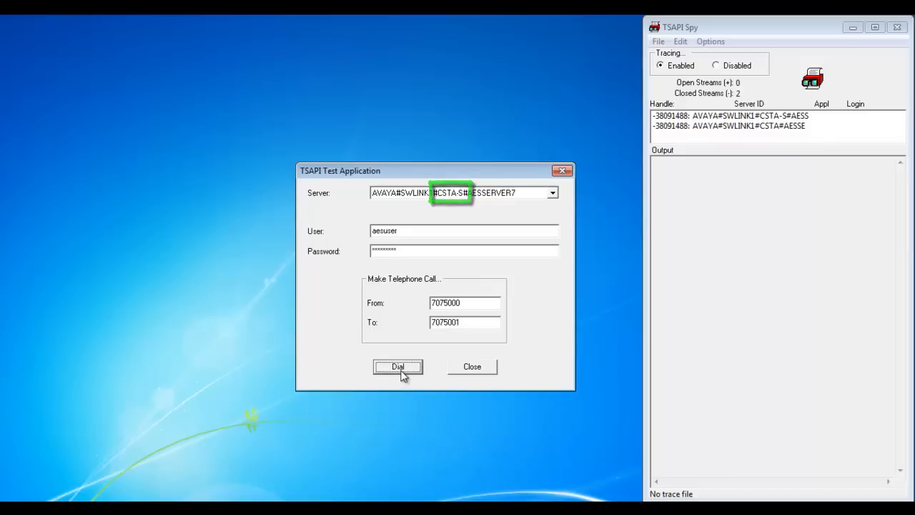
click(398, 366)
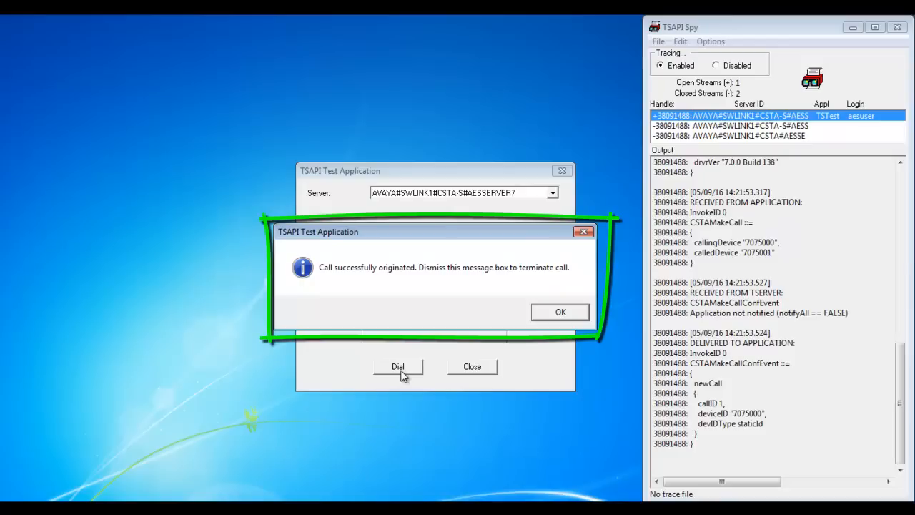
mouse_move(504, 331)
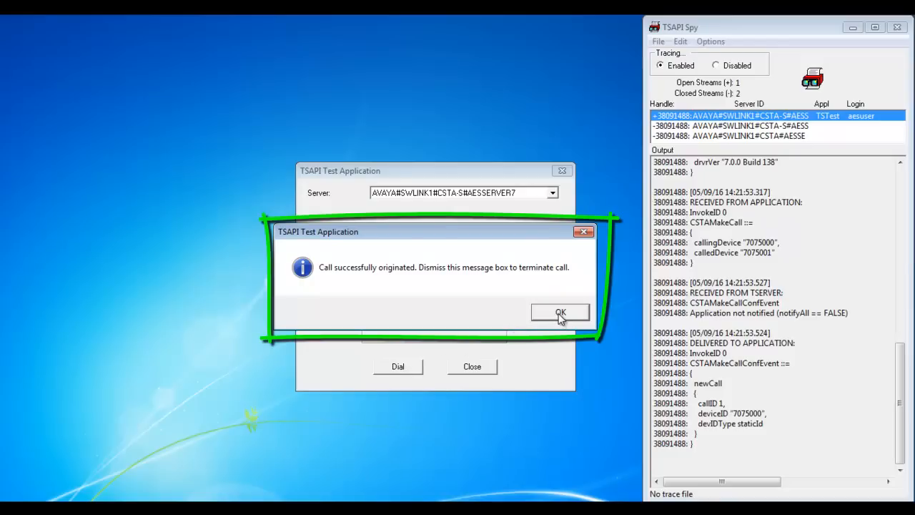
click(560, 313)
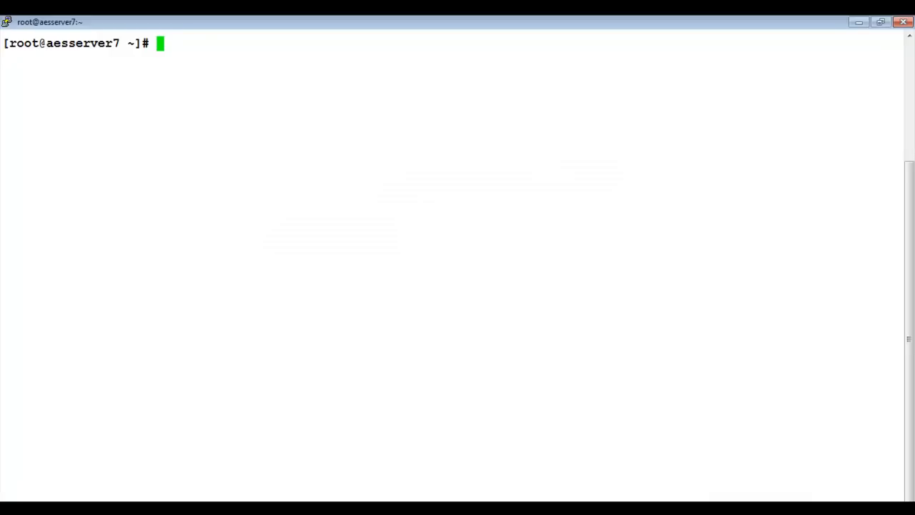
Step: Open csta_trace-129.trace.out in vi from /var/log/avaya/aes/TSAPI and scroll to the MakeCall entries
text(cd /)
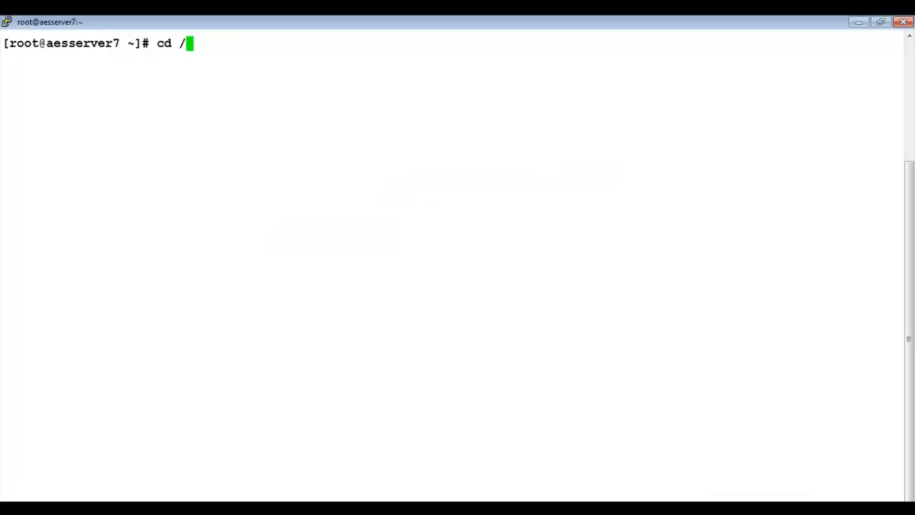
text(var/log/avaya/aes/TSAPI)
text(ll)
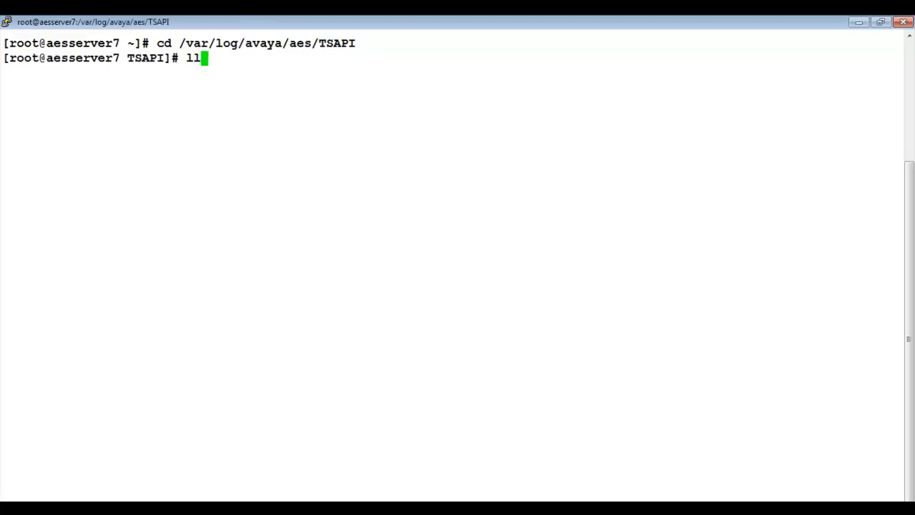
text(vi csta_trace-129.trace.out)
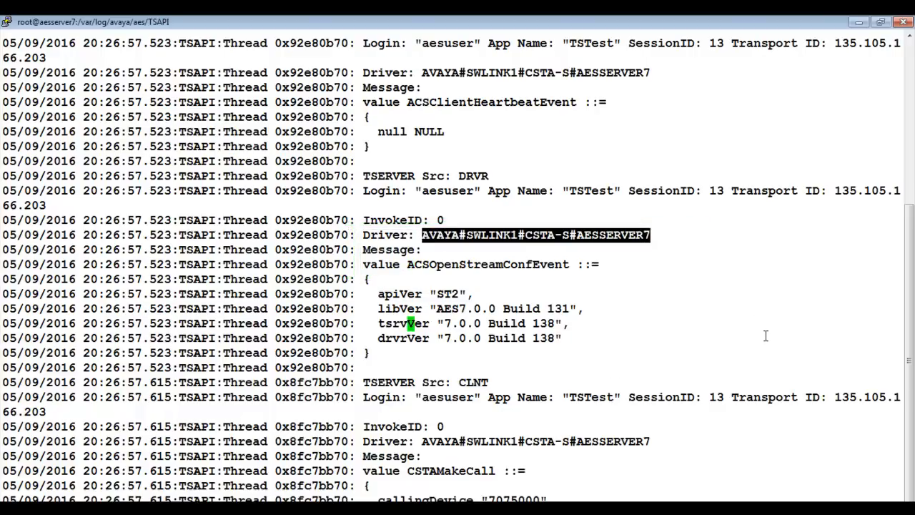
scroll(down, 3)
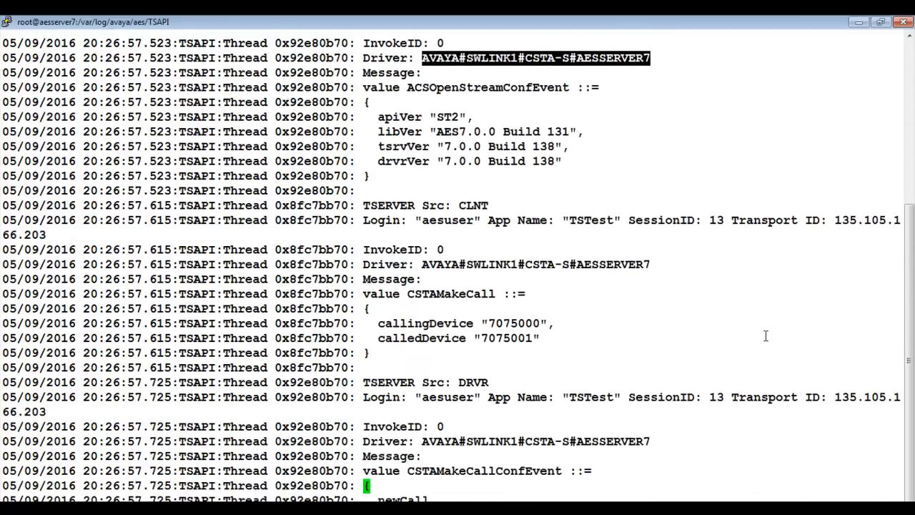